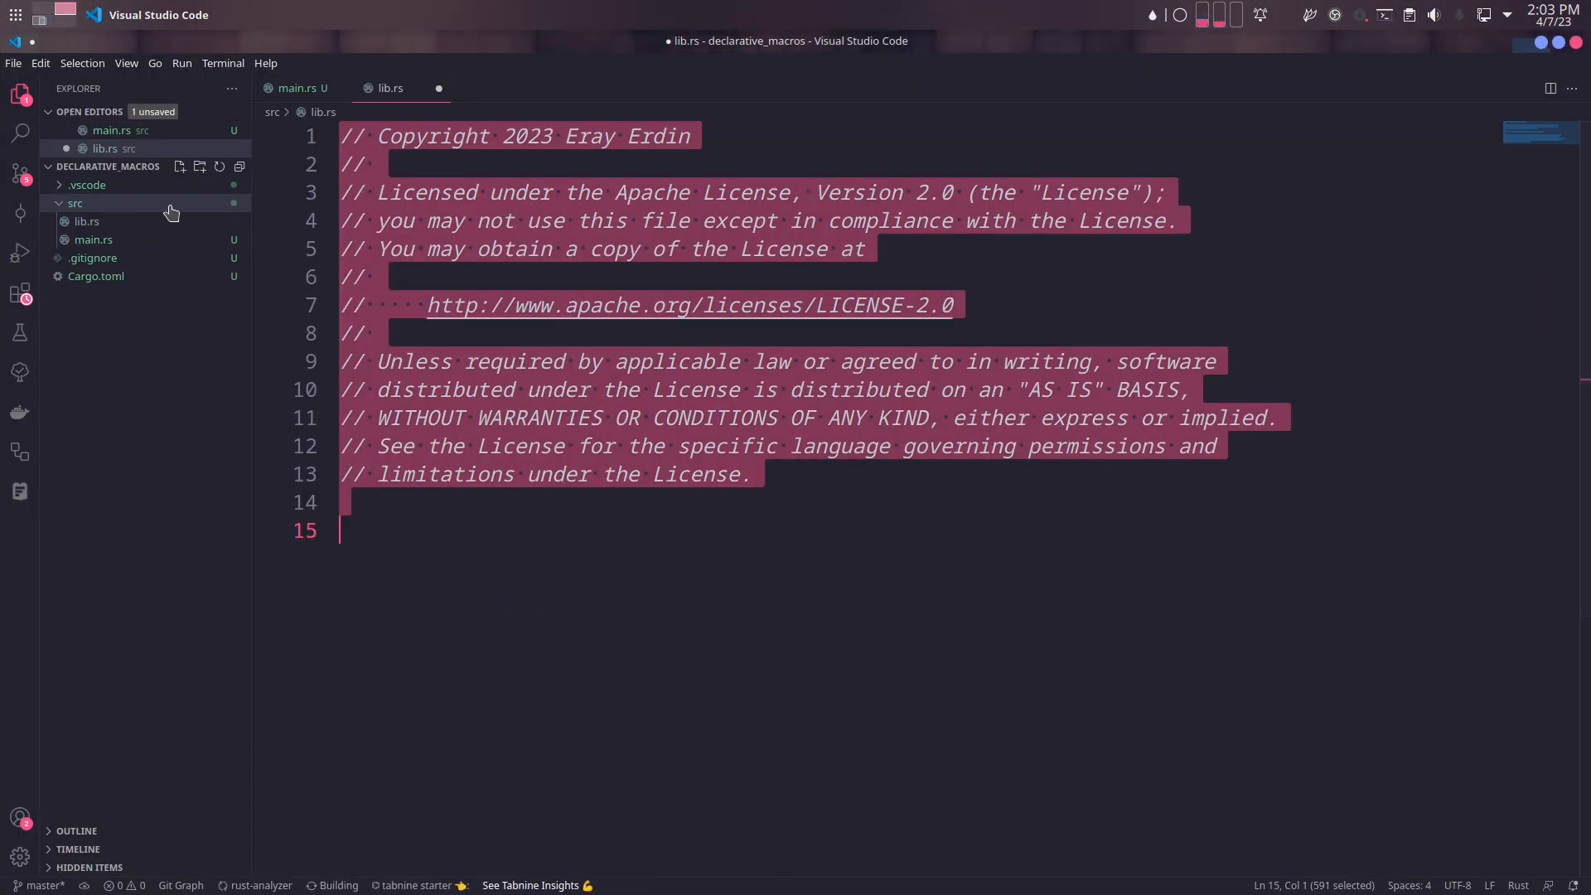
Write a #[cfg(test)] mod tests with a #[test] fn test_header asserting header!("Hello")
text(#[])
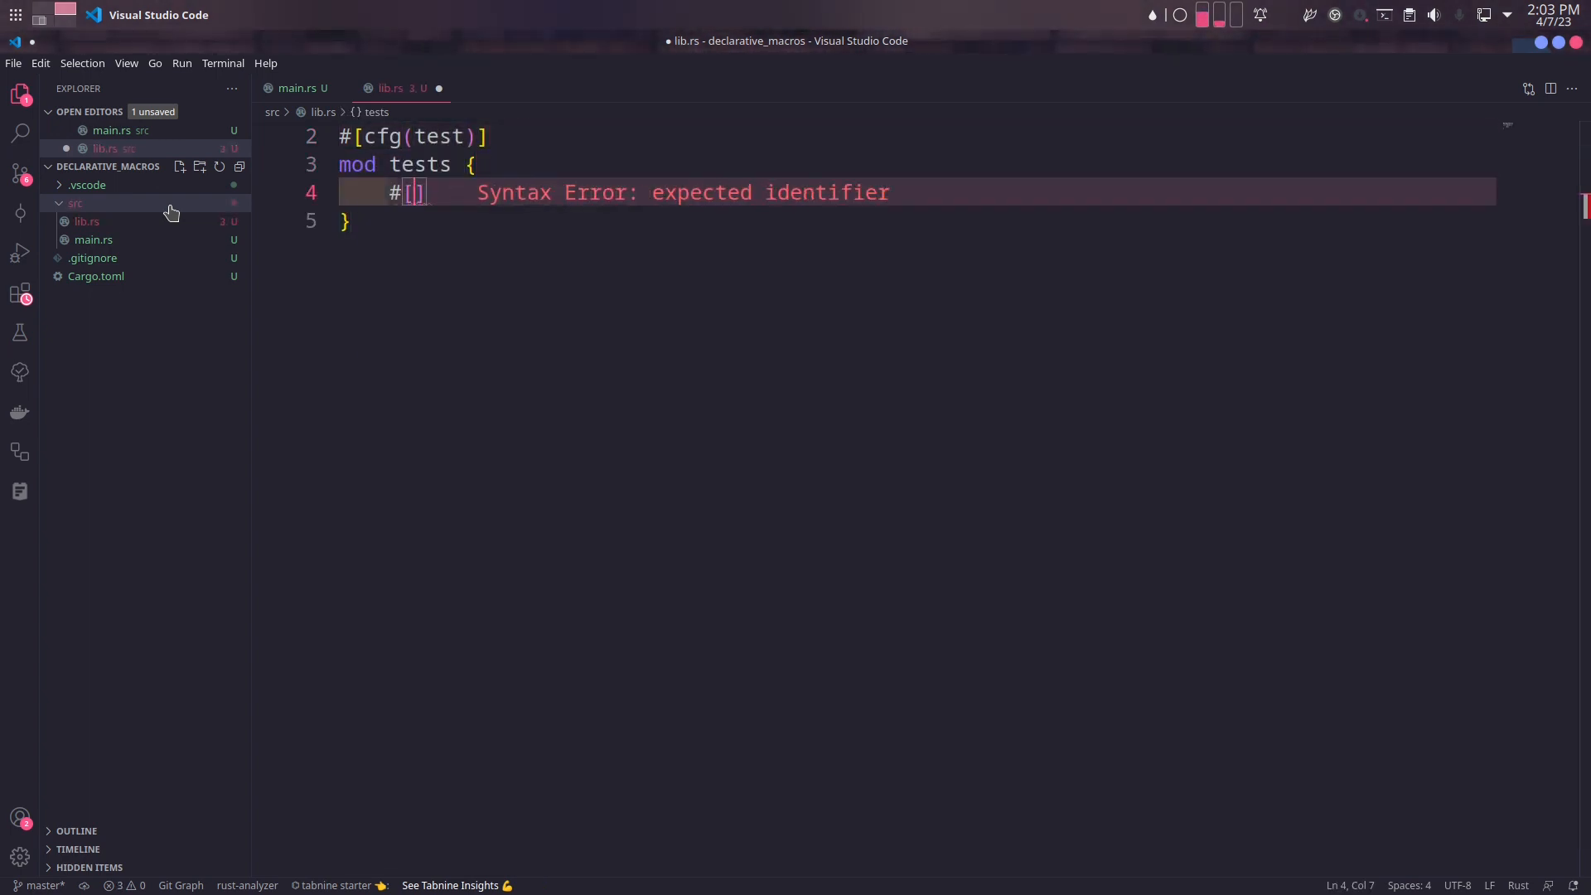
text(test])
text(assert_eq!(val, ")
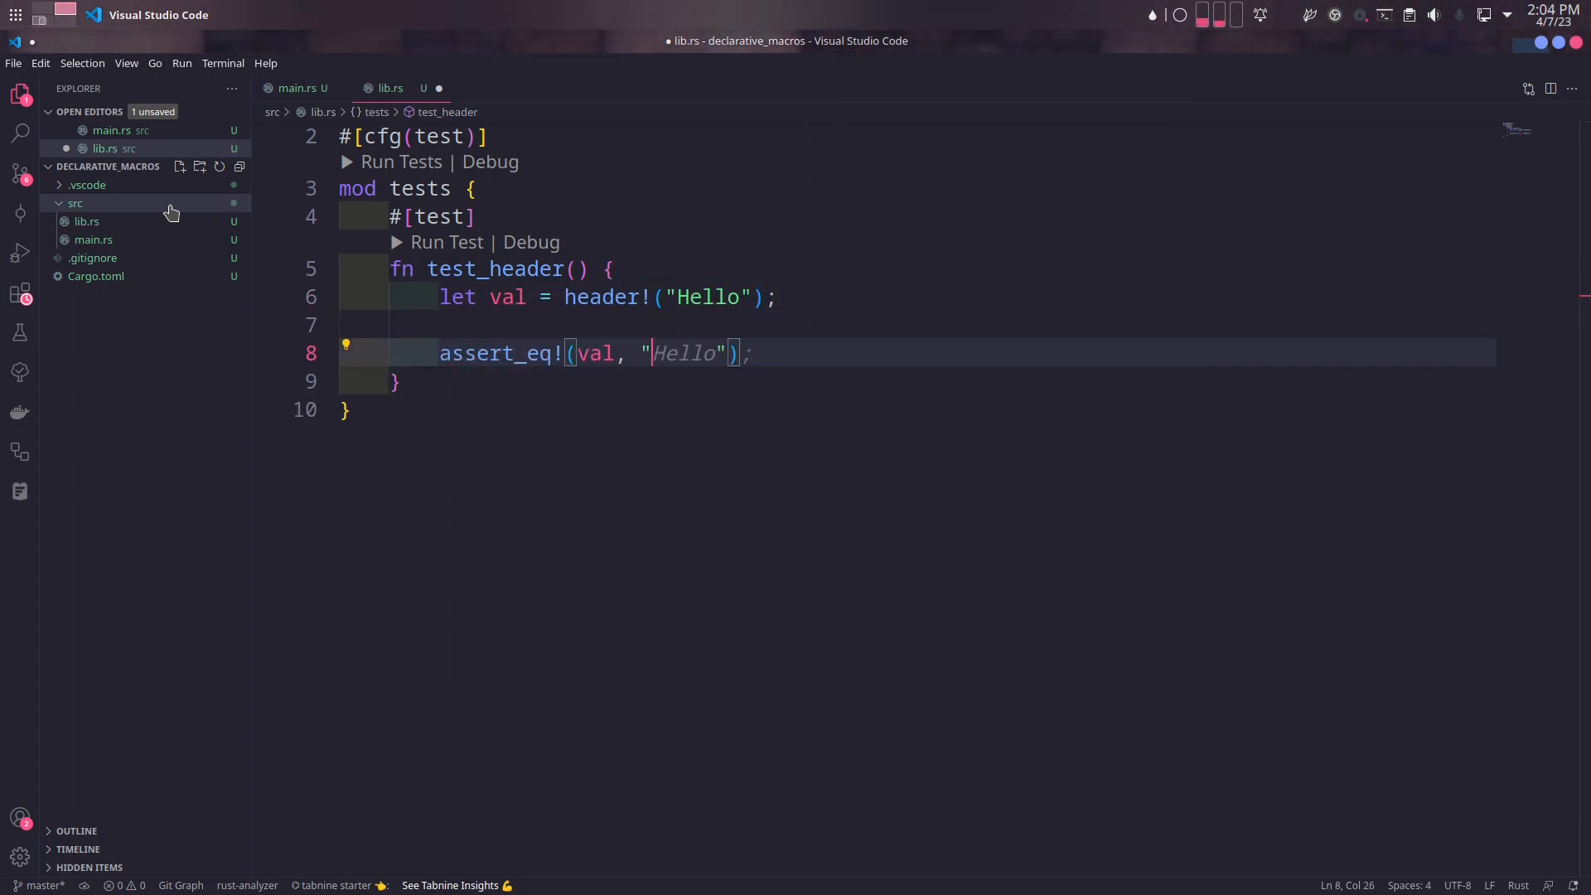
text(# Hello)
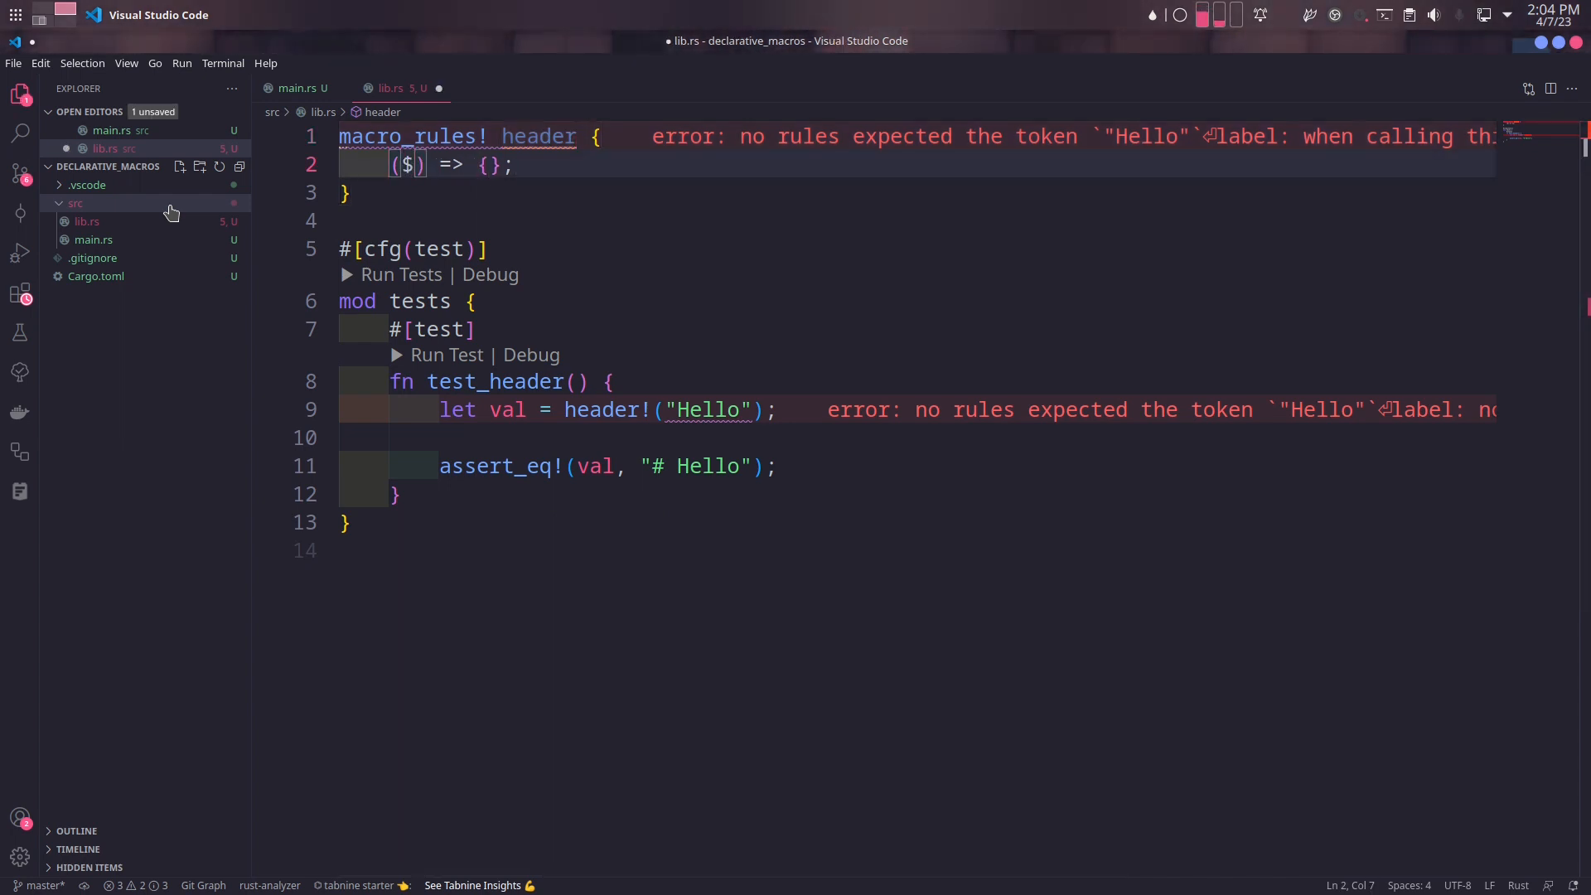
Give macro_rules! header a ($val:literal) arm expanding to concat!("# ", $val) and save
text(val:literal)
text(concat!("# ", $val))
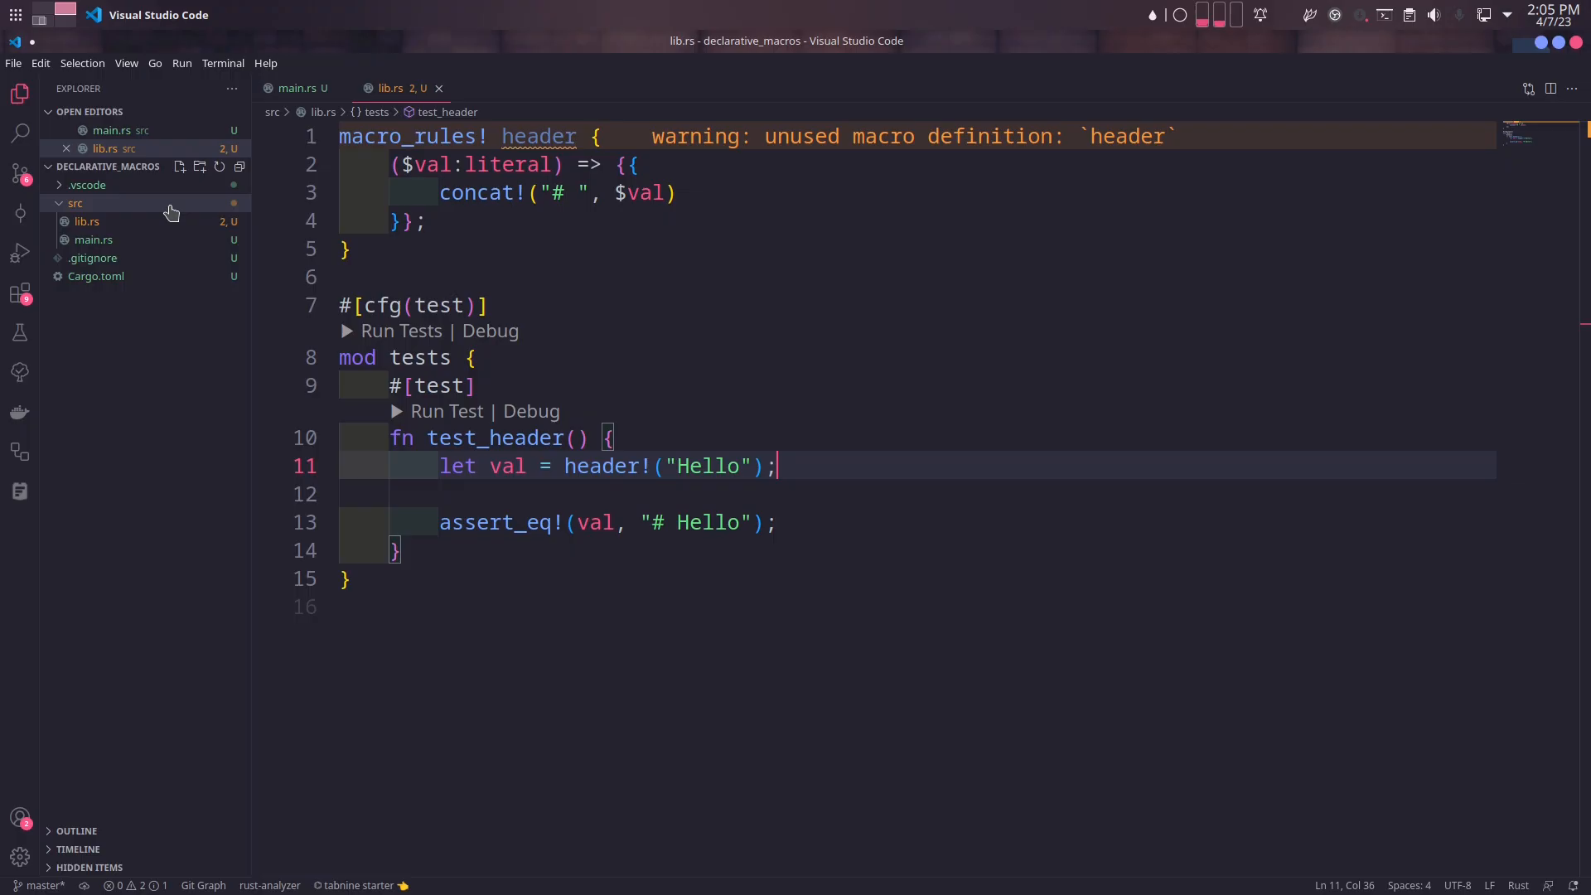
click(605, 465)
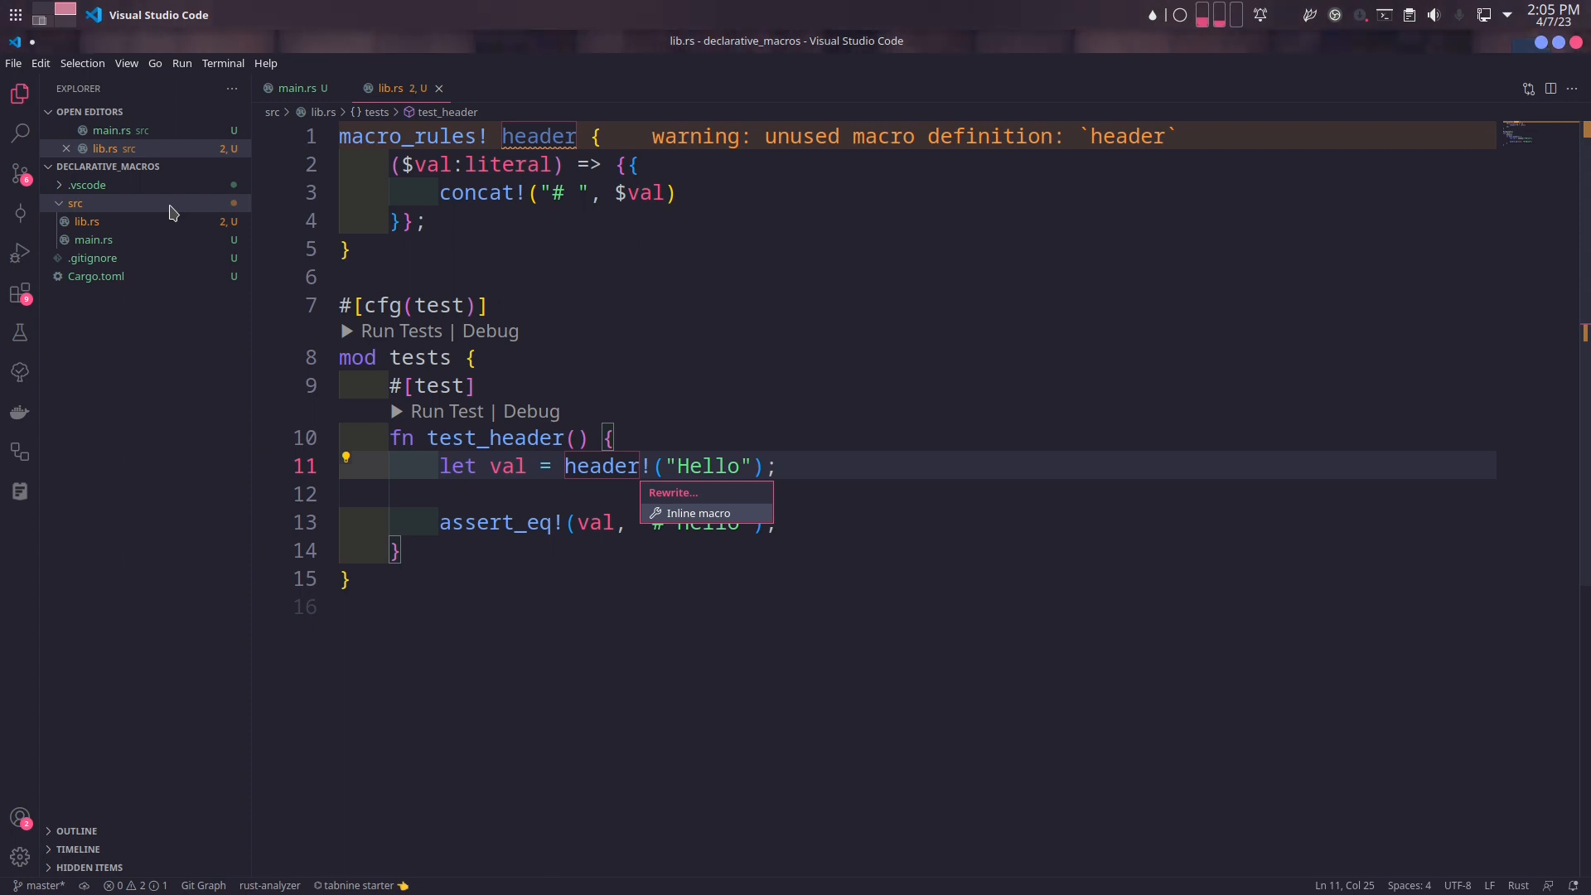
click(698, 512)
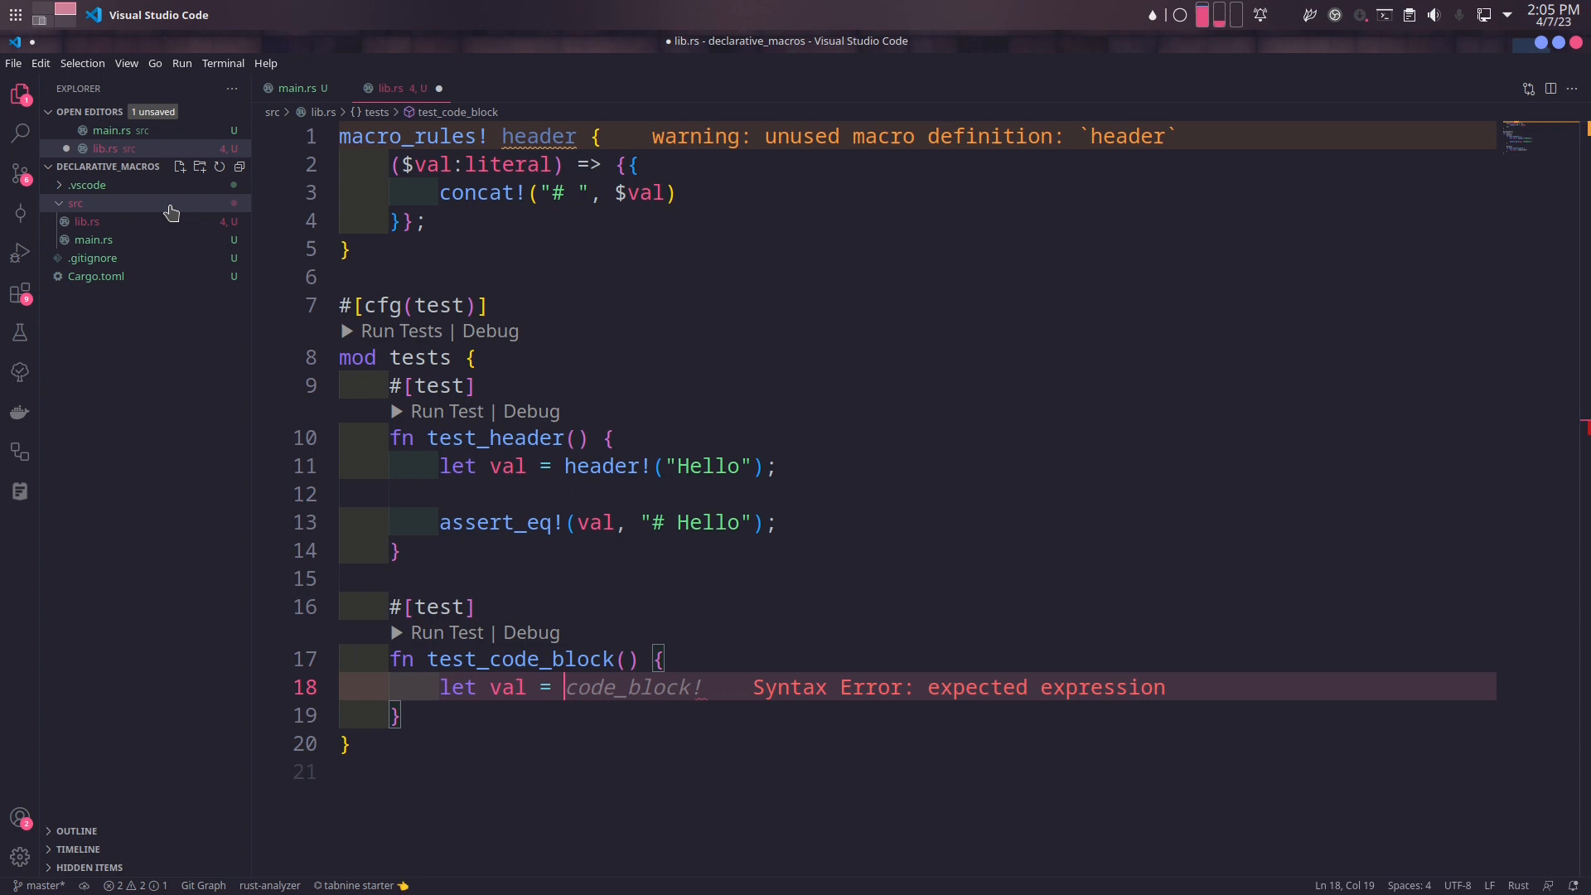
Add test_code_block and a code_block macro wrapping a $code literal in triple-backtick fences
text(ass)
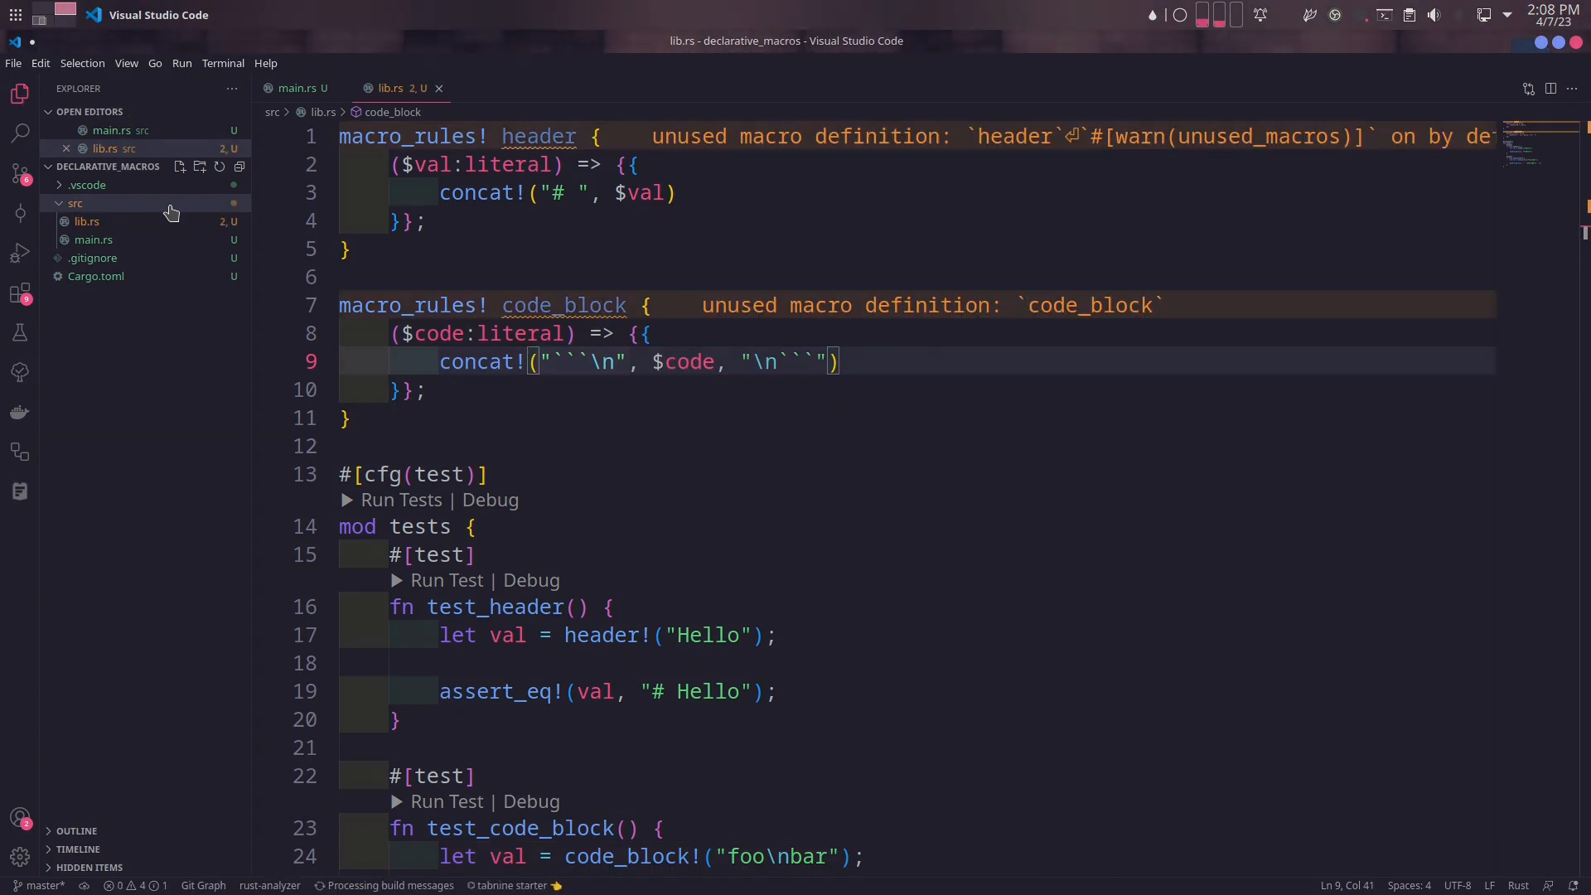
double_click(685, 361)
text(let val = code_block!)
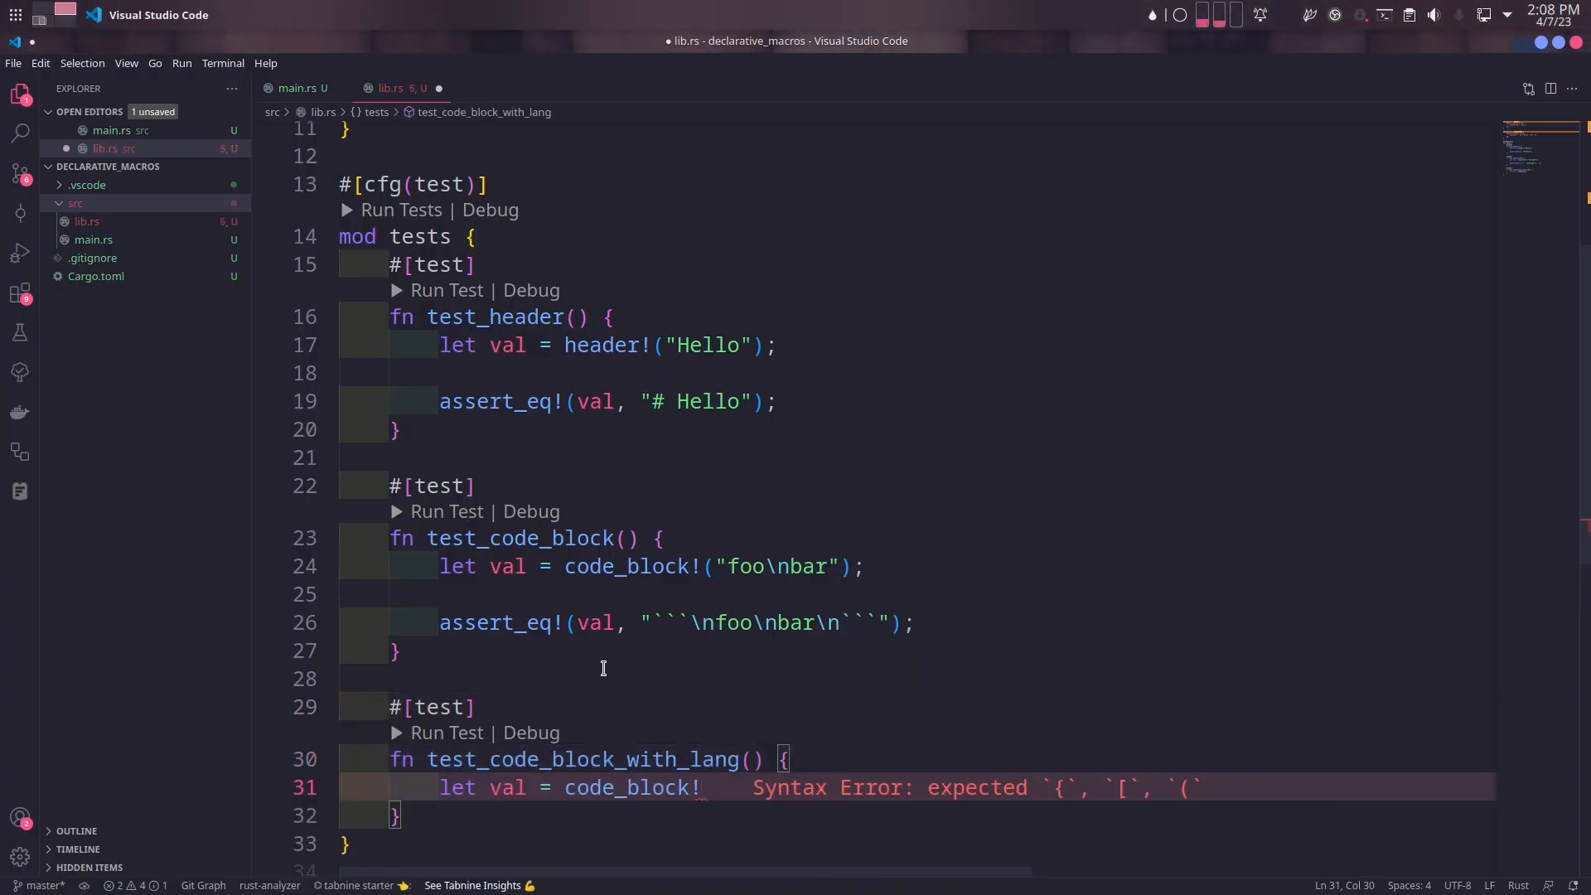
Write test_code_block_with_lang calling code_block!(lang = "python", "print('Hello, world!')") expecting a python fence
text((lang = "python", "print()");)
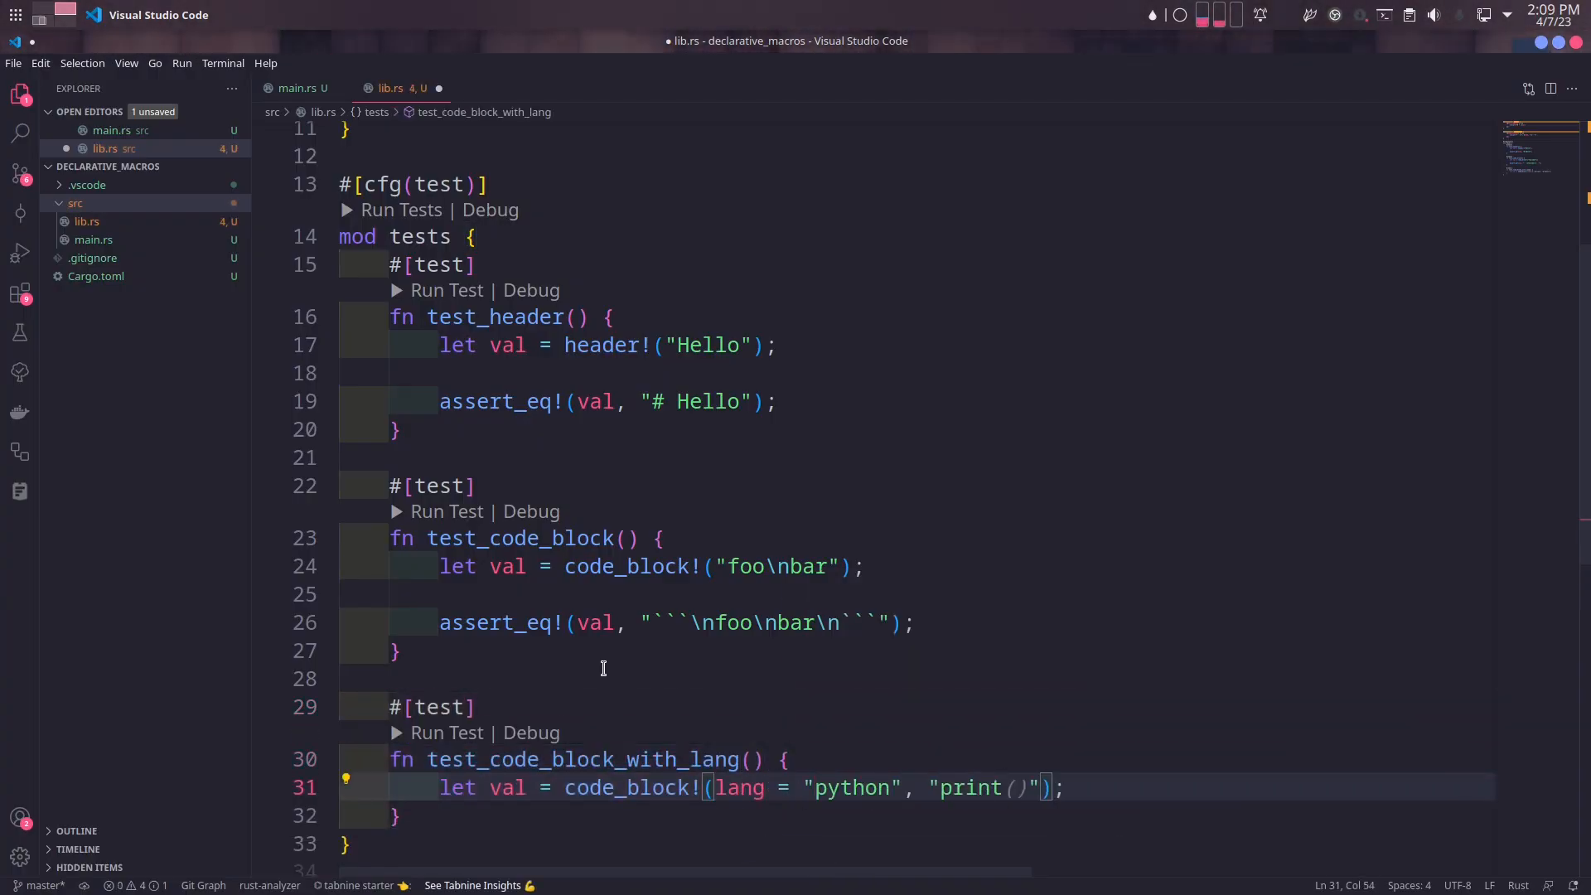
text('Hello, world!')
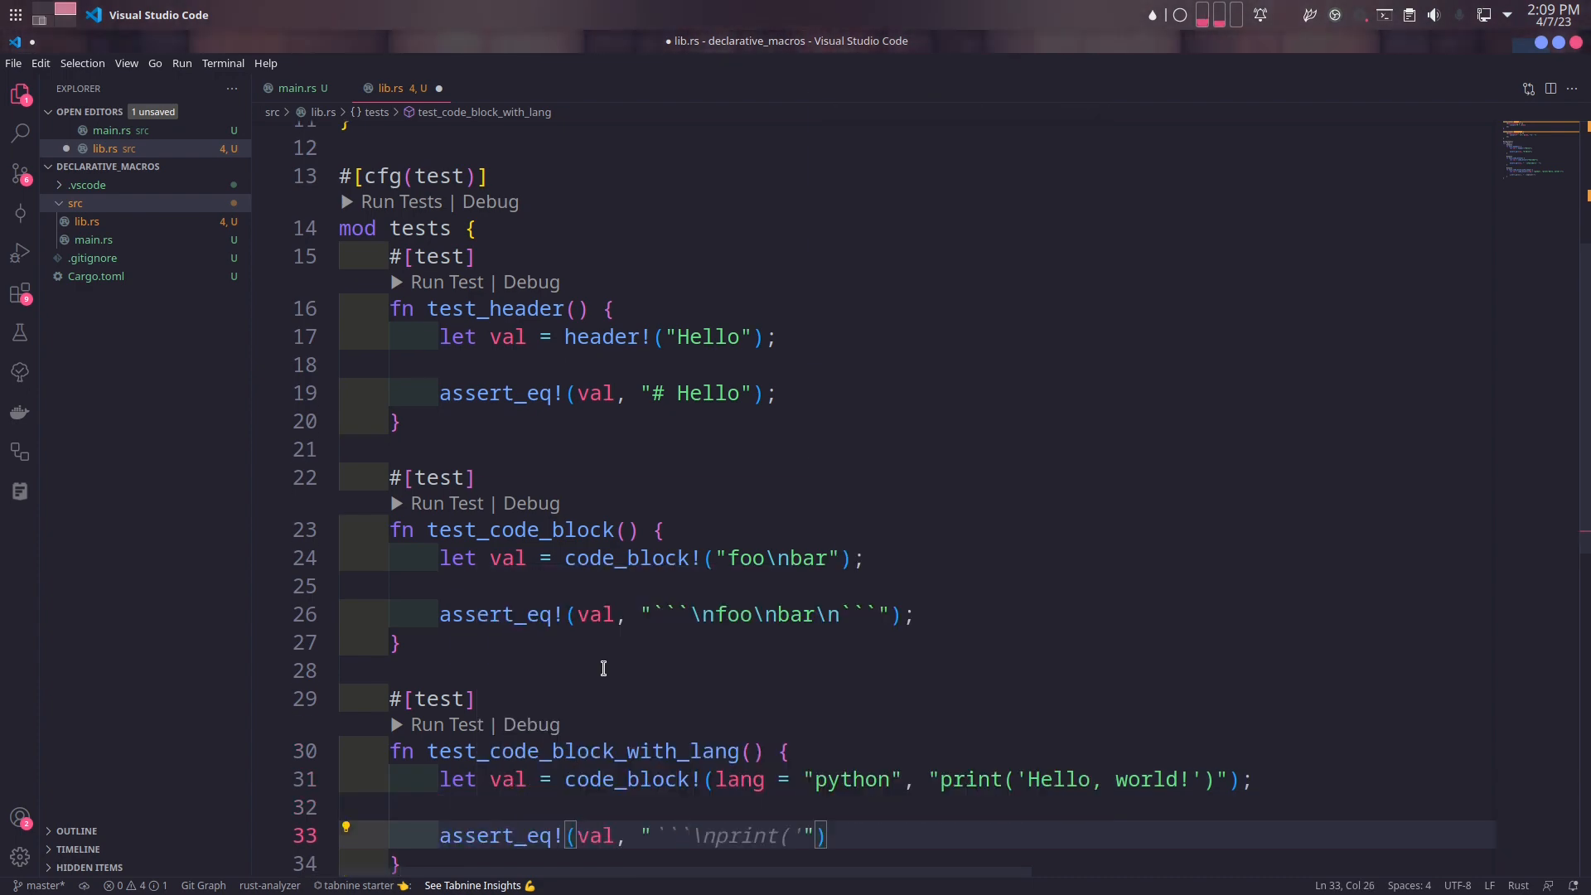
text(python\nprint('Hello, world!')\n```)
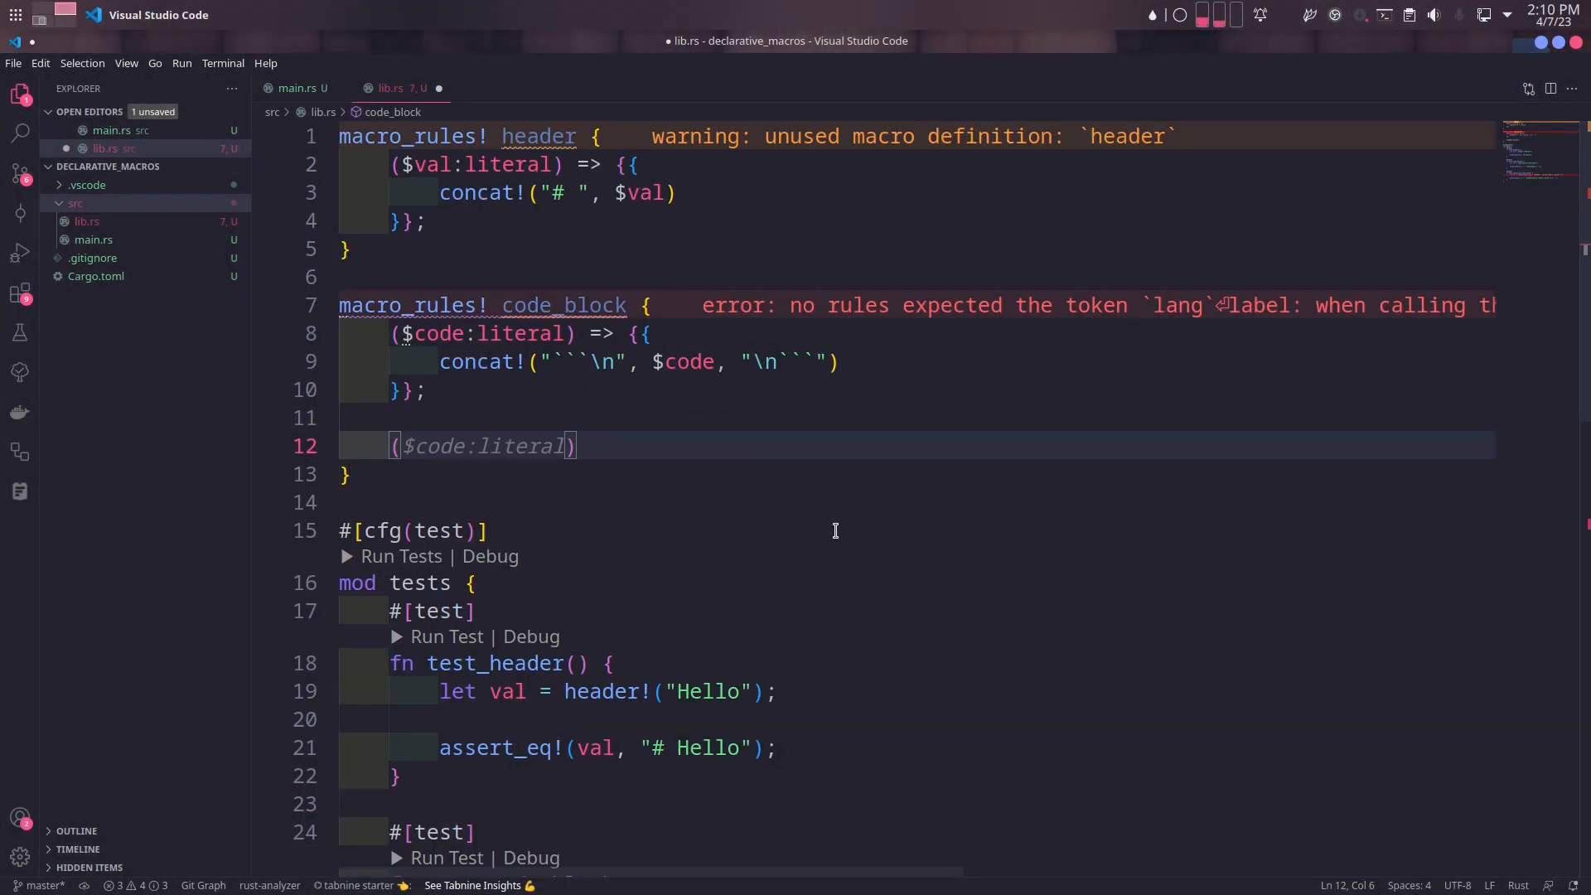
Add a code_block arm (lang = $lang:literal, $code:literal) => {{ concat!("```", $lang, "\n", $code, "\n```") }}
text(lang = $lang:literal) => {{)
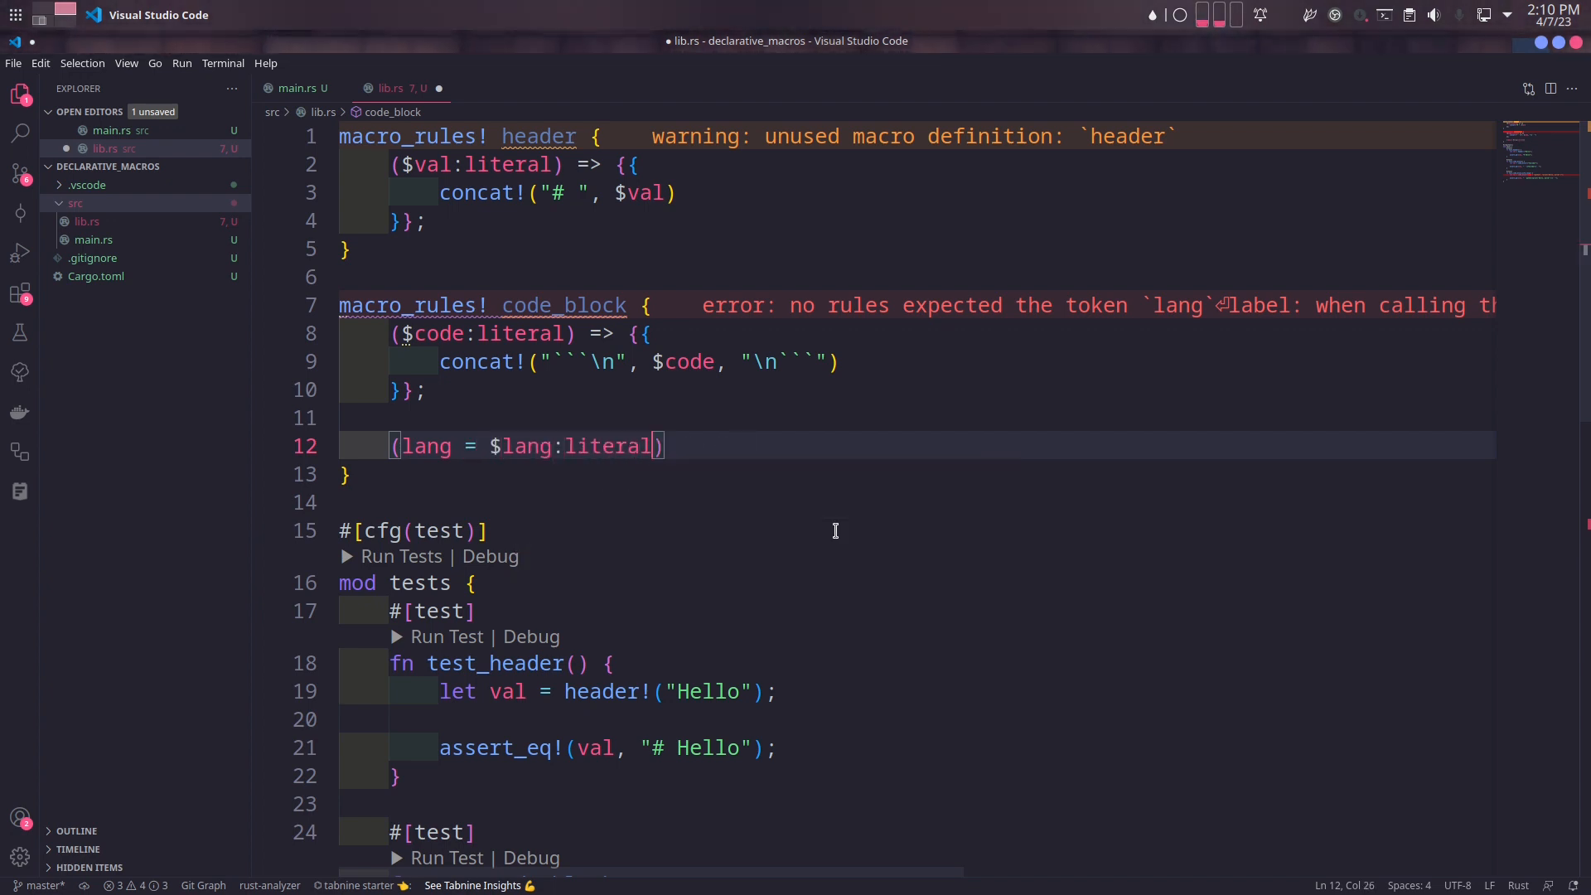
text(, $code:literal) => {})
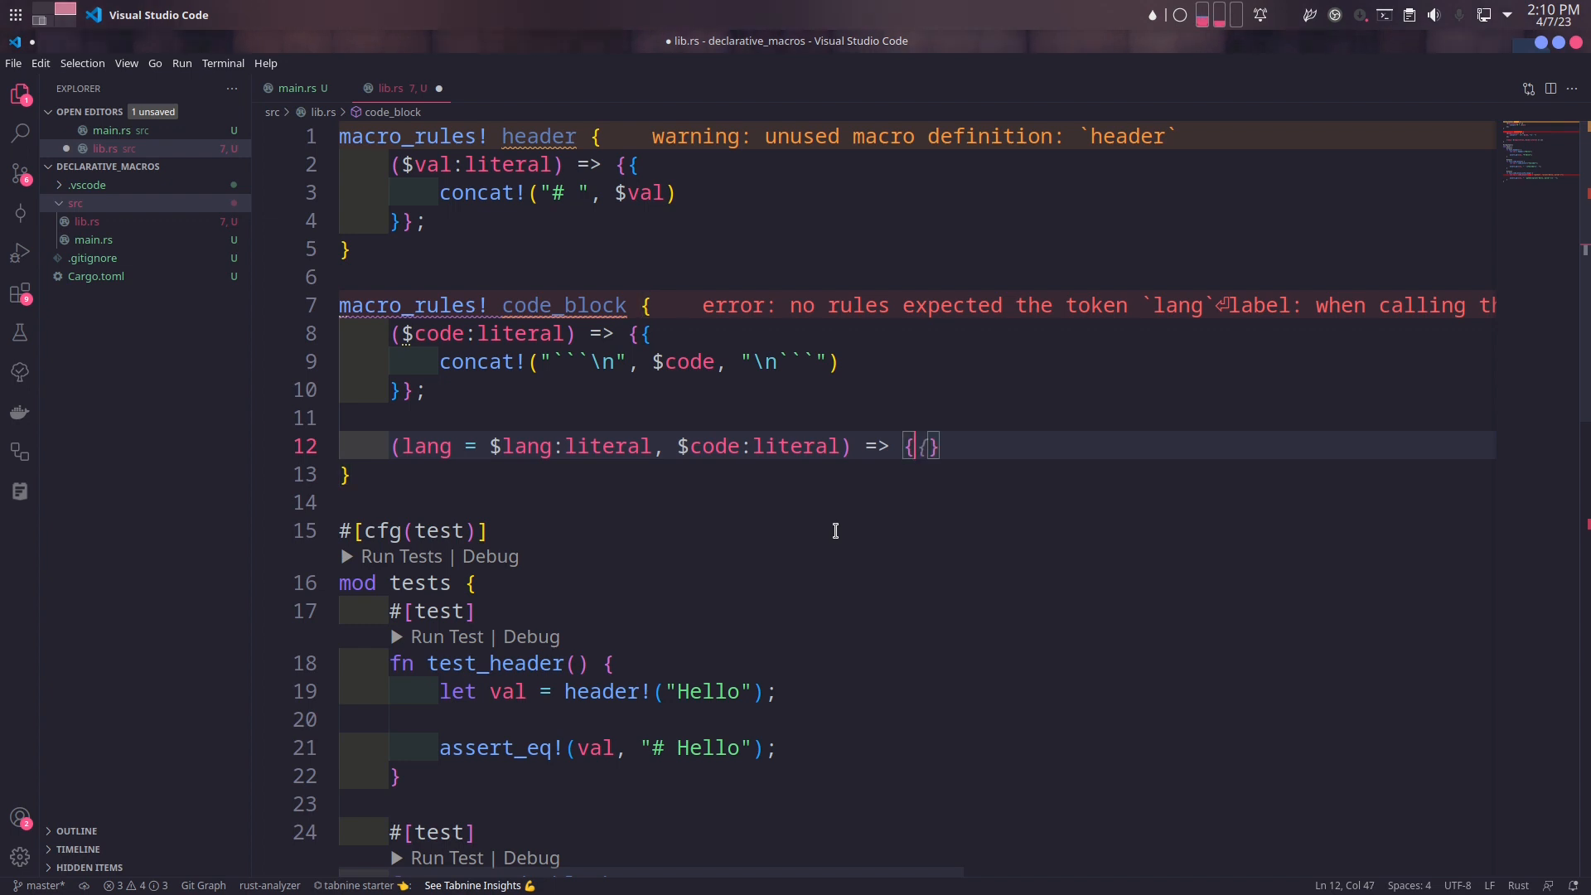
text({})
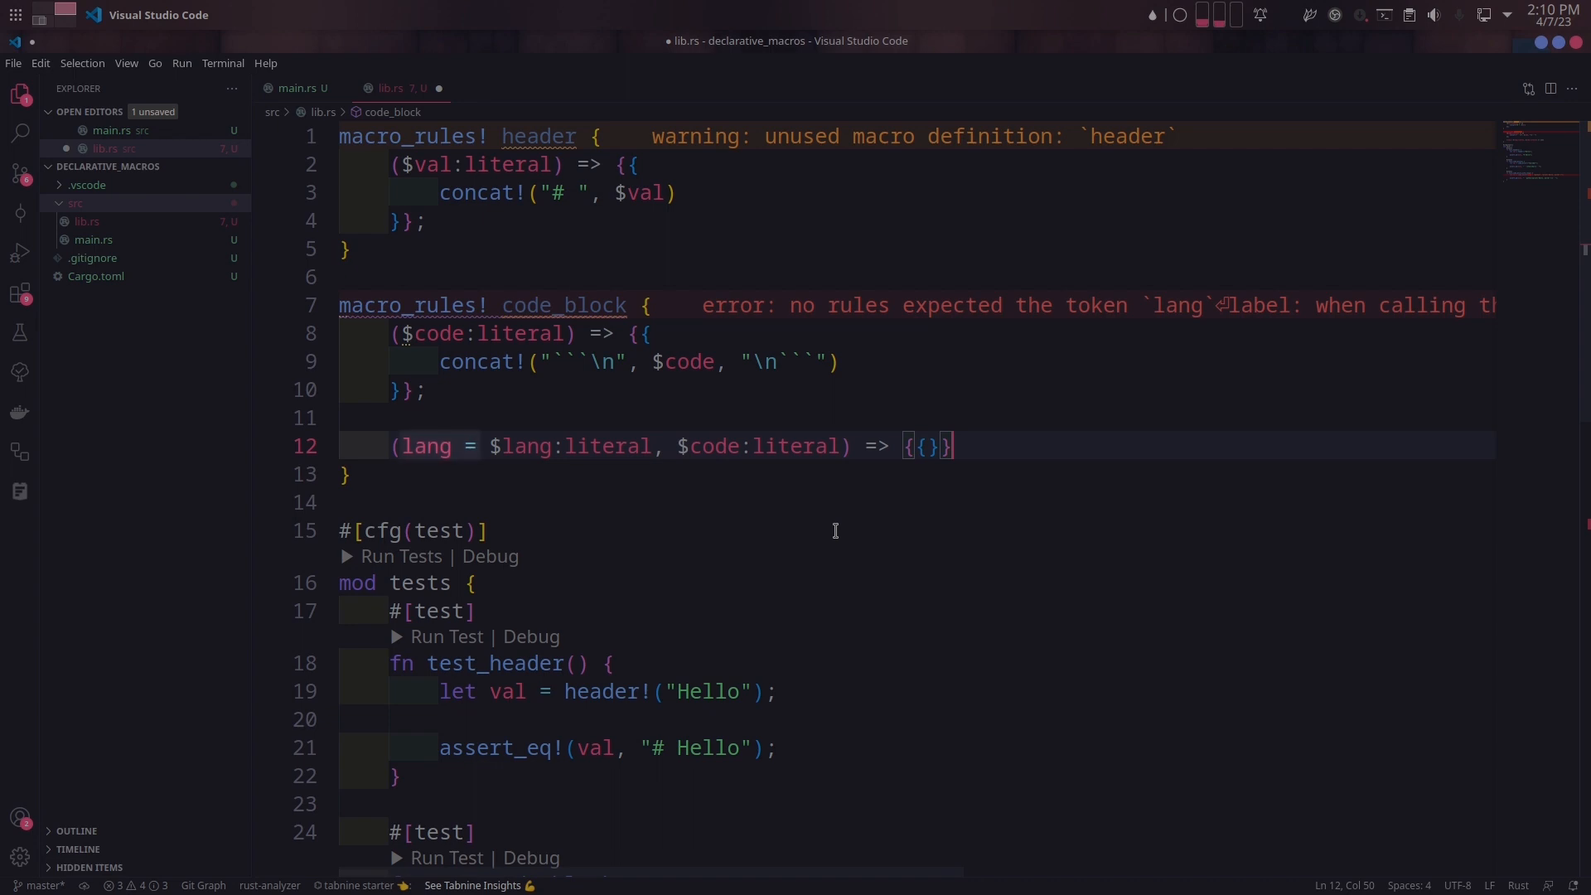
double_click(571, 446)
text(concat!("```)
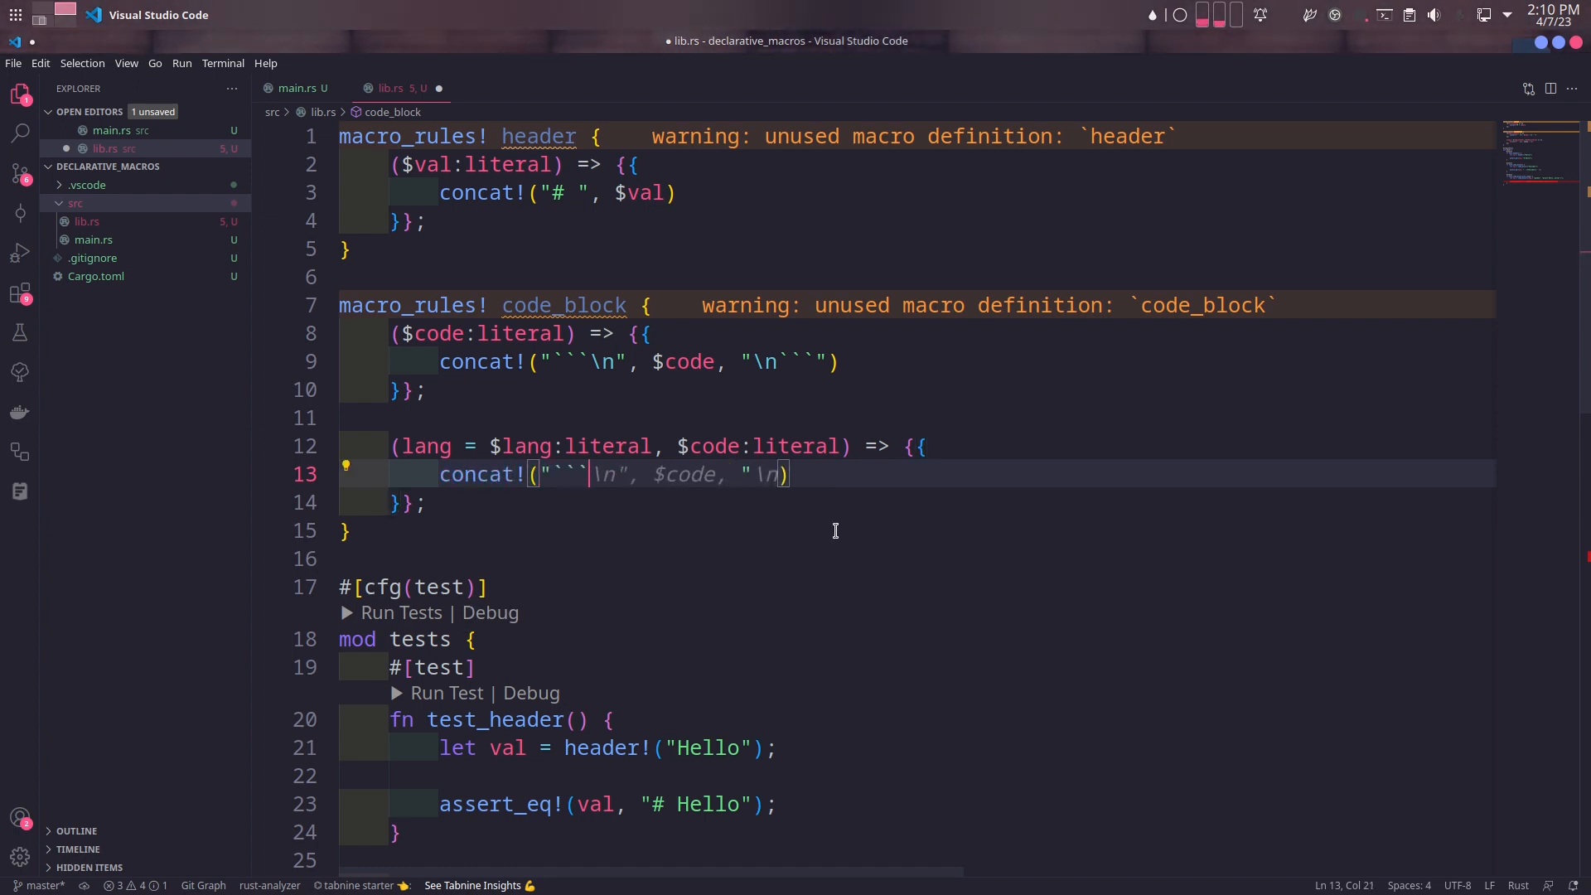
text($lang, "\n)
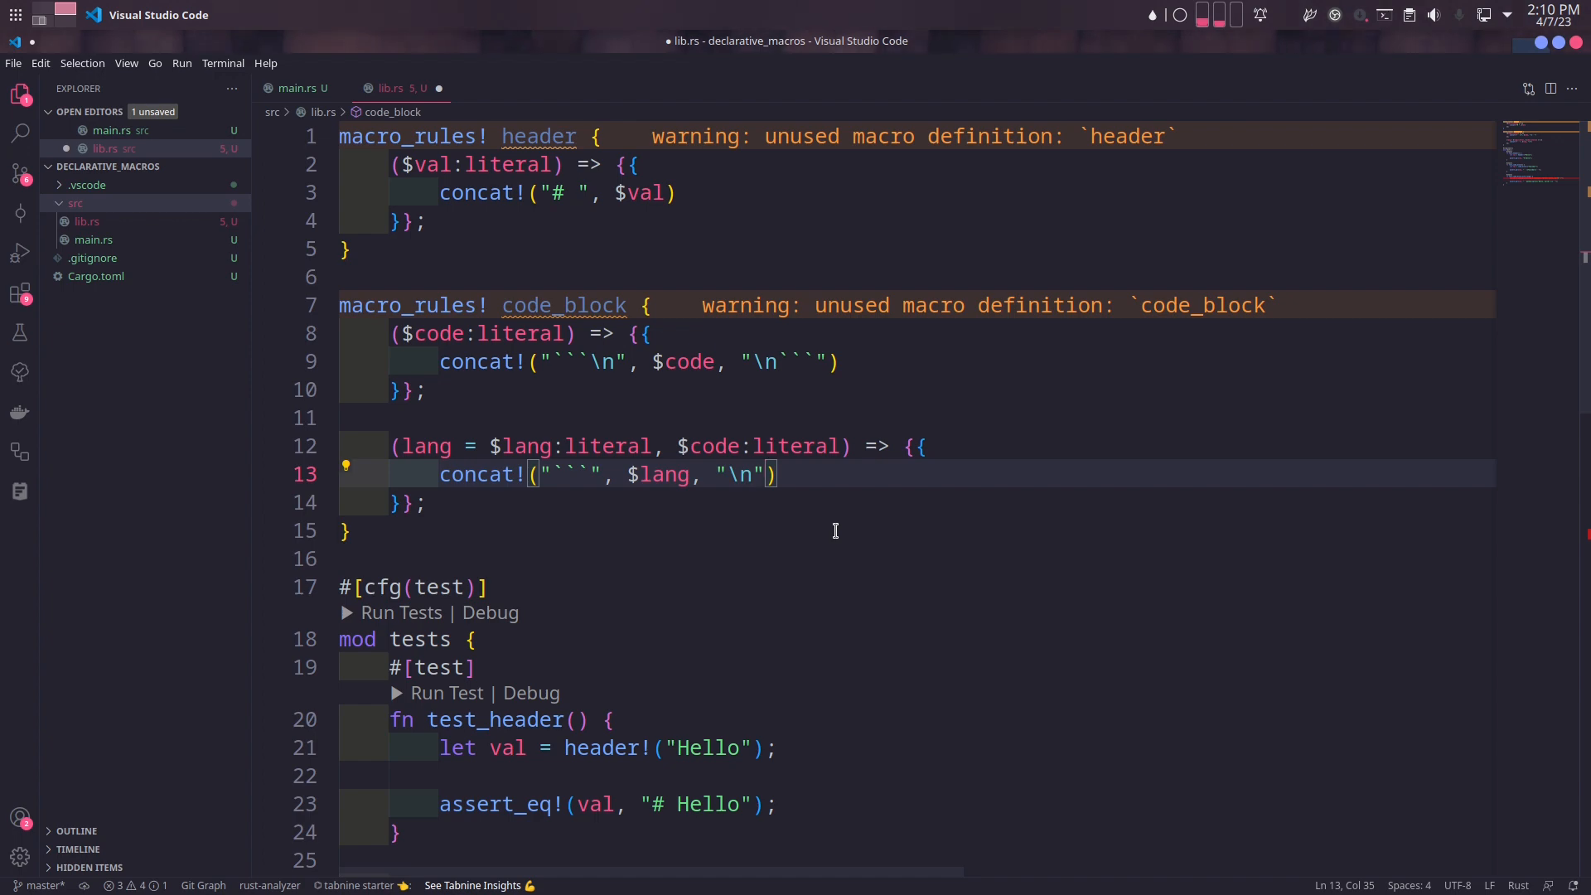
text(, $code, "\n")
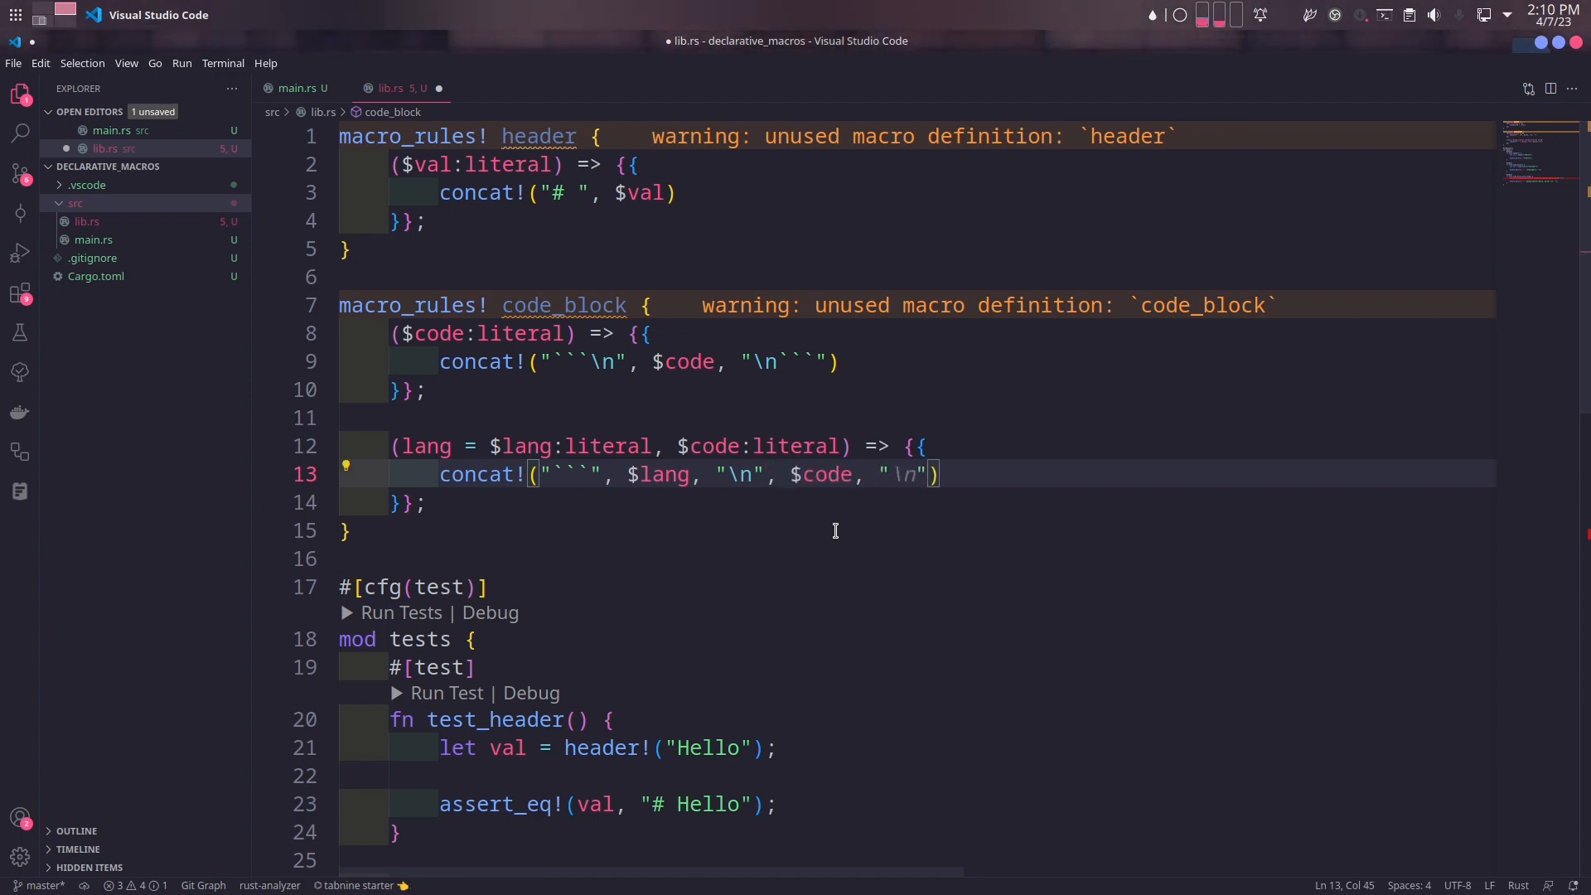
text(```)
text(fn test_ulist() {)
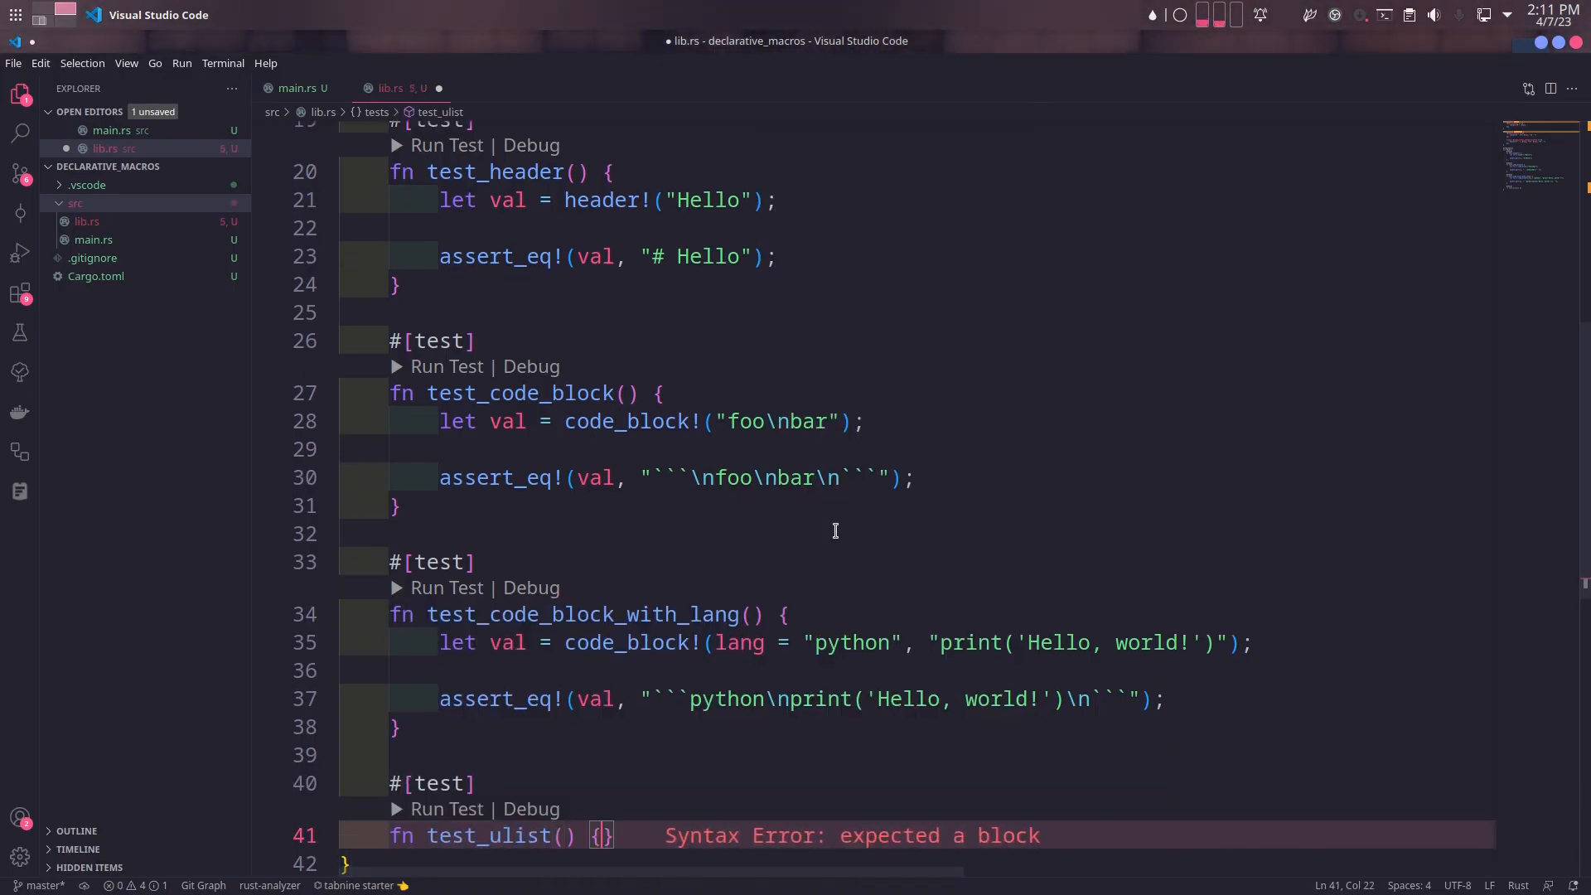
In test_ulist, store ulist!("") in val and begin the assert_eq! line
text(let val = ulist!("");)
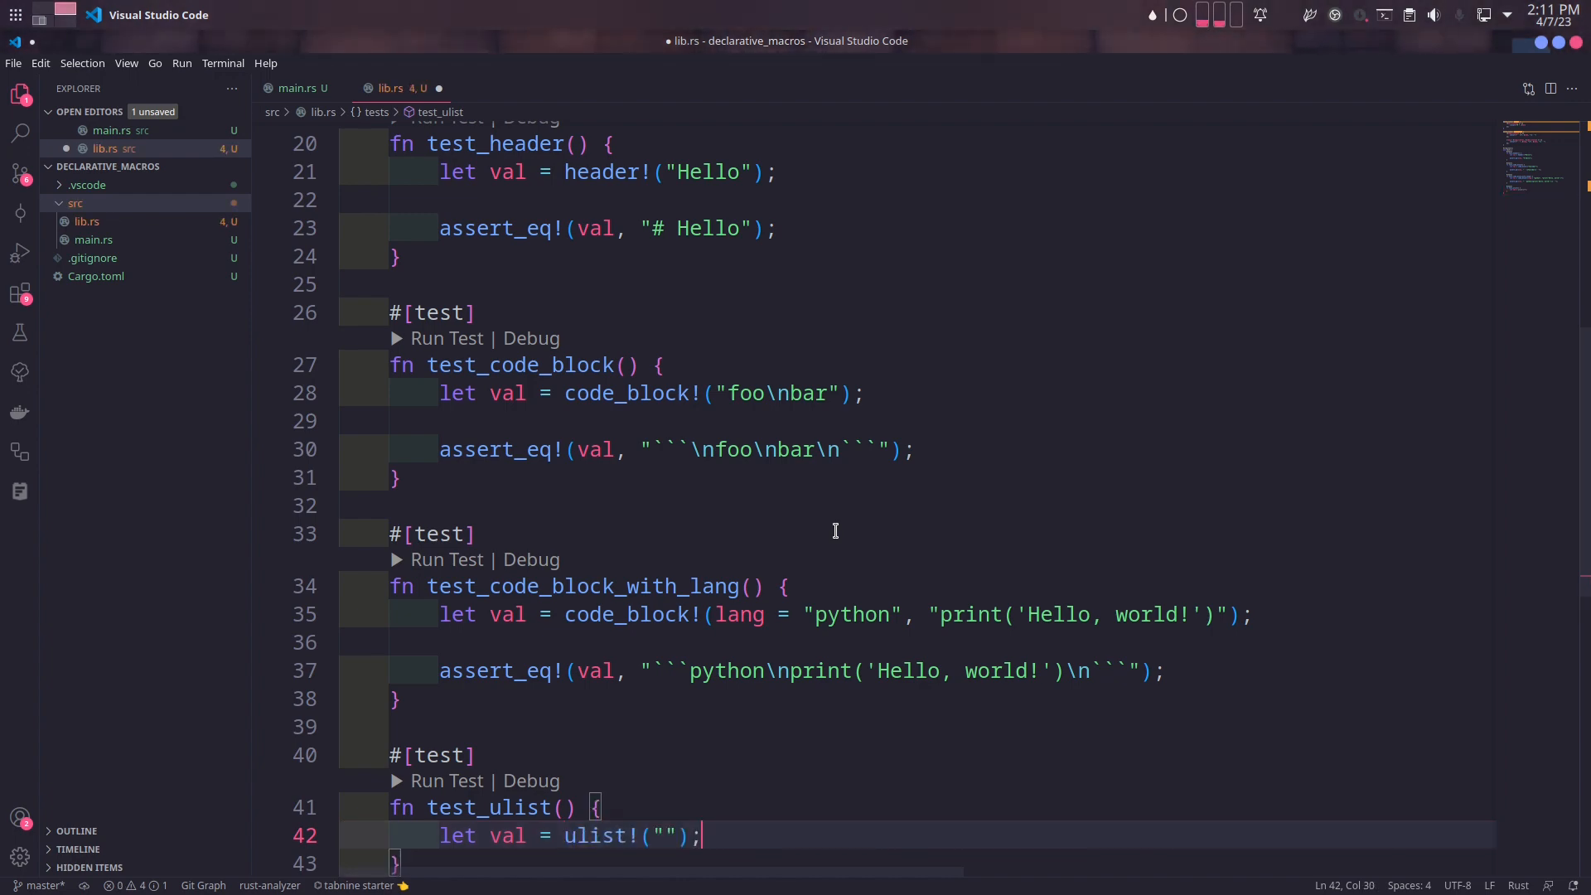
text(asser)
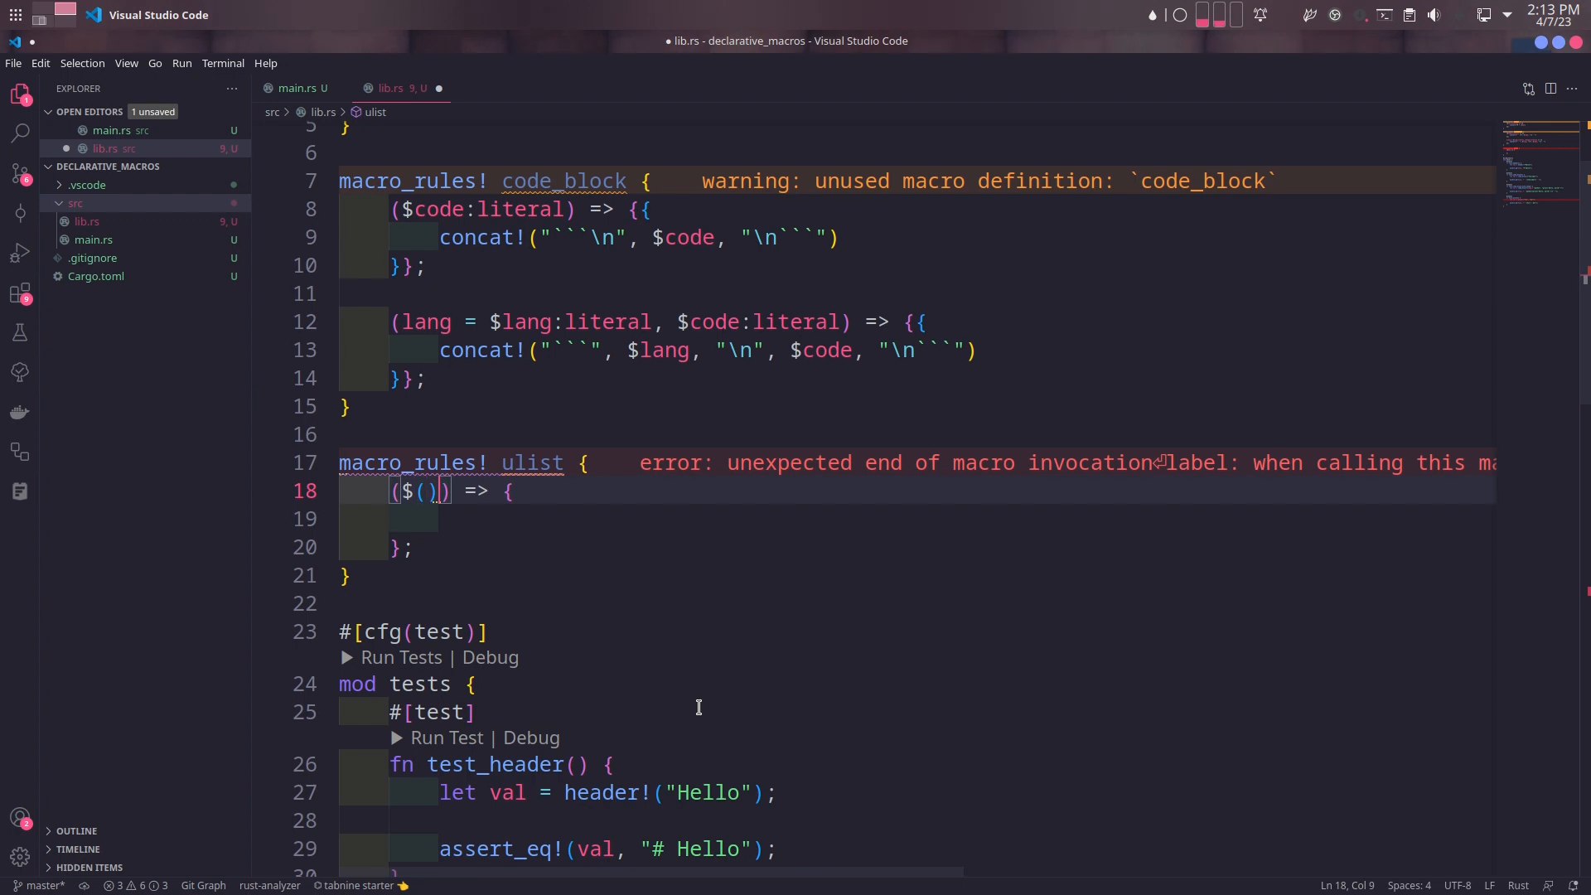
Write the ulist matcher ($($val:literal),+) and start its concat! with a $( )+ repetition
text(,+)
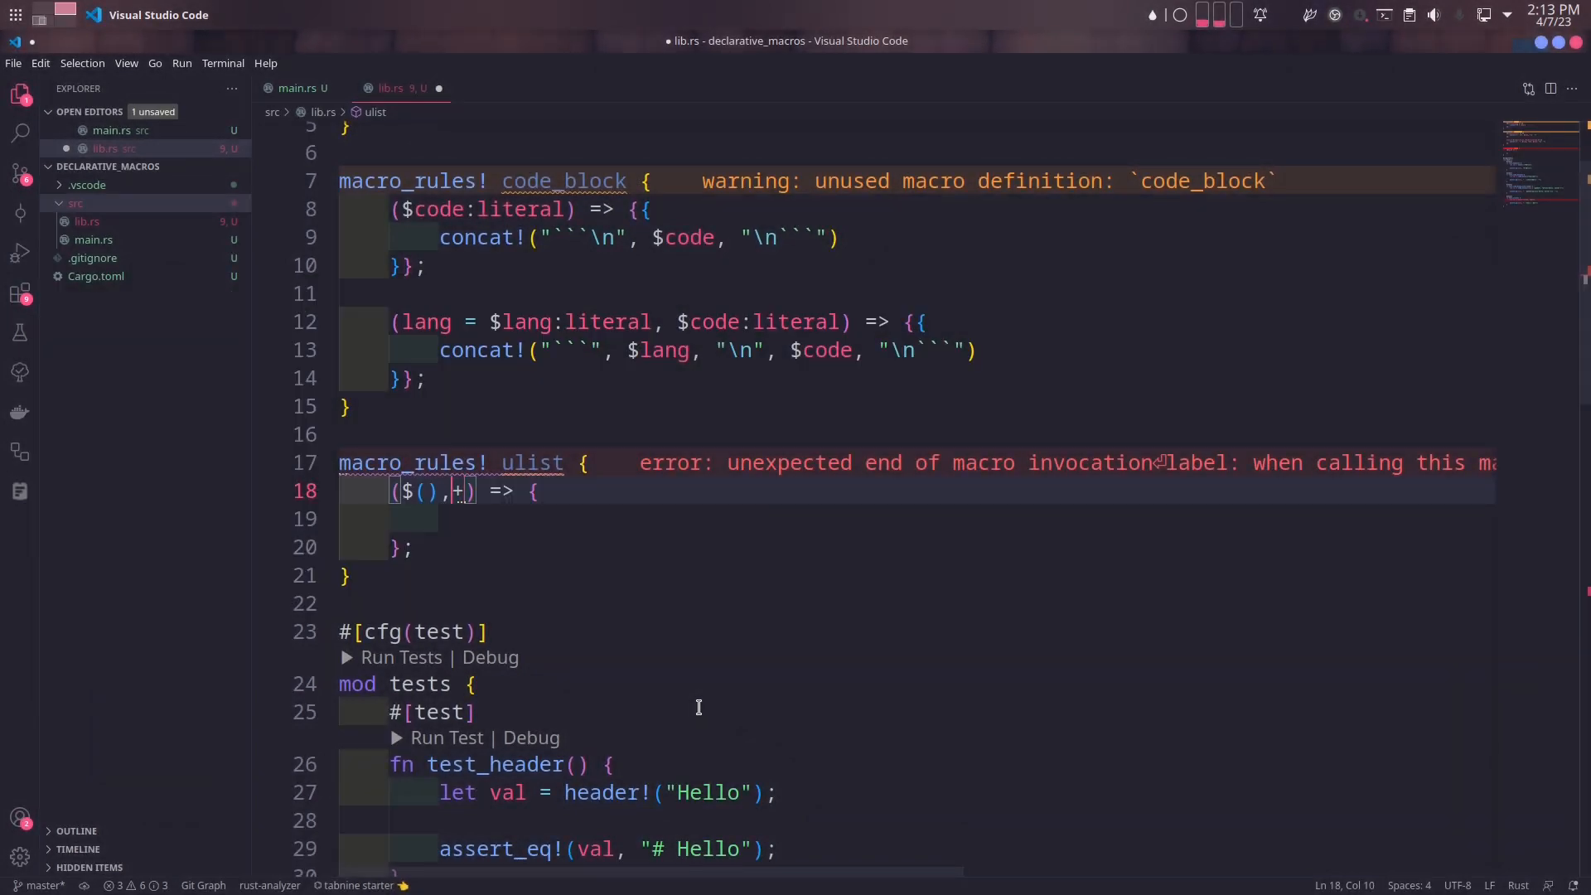
text(val)
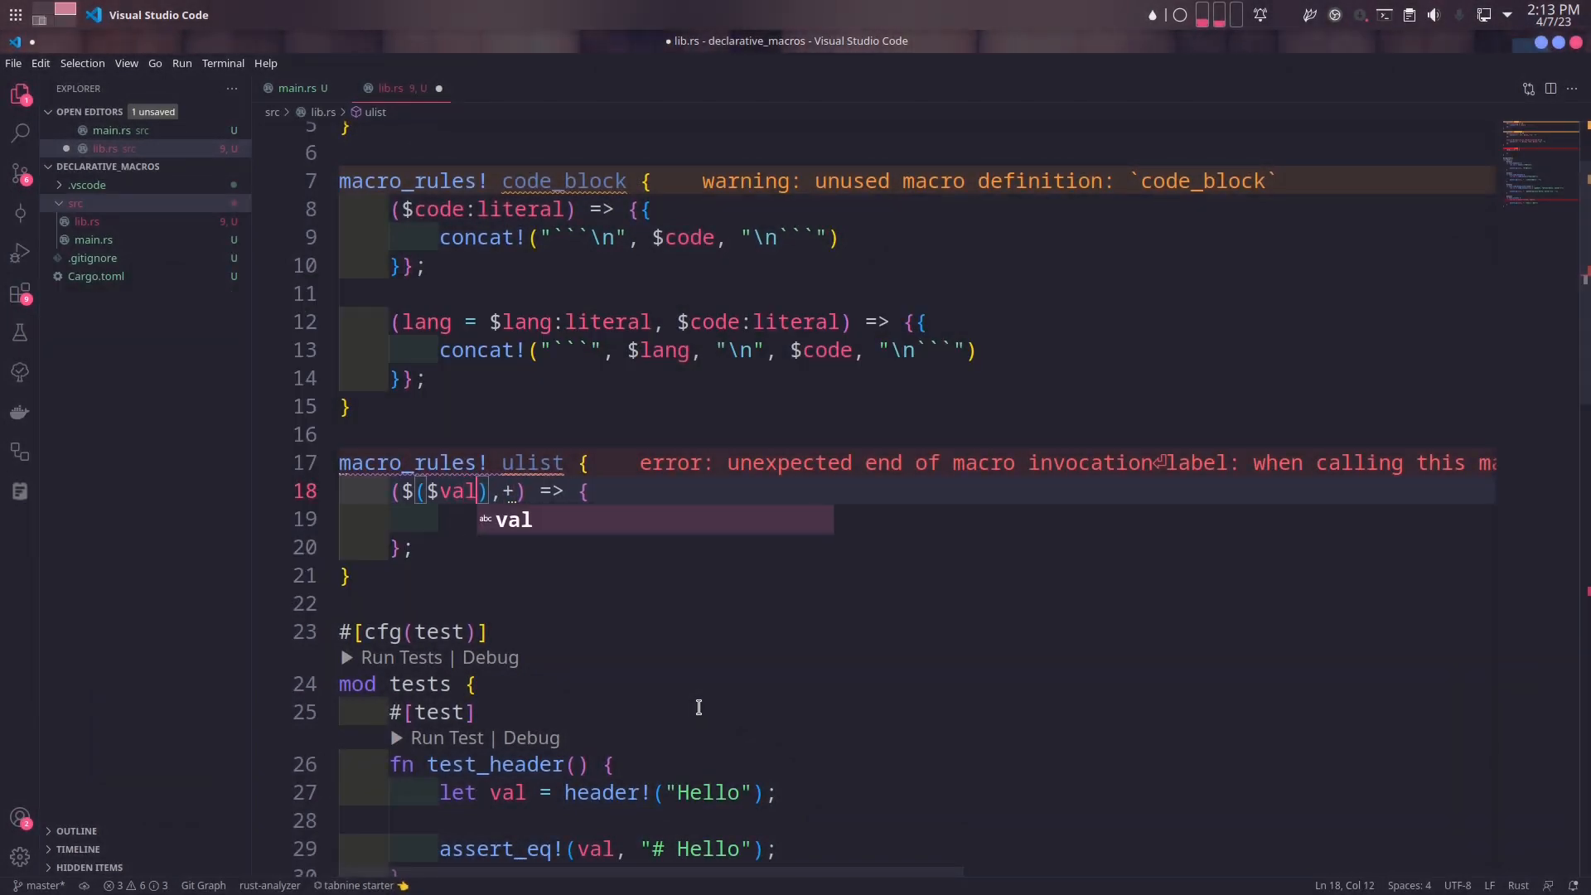
text(:literal)
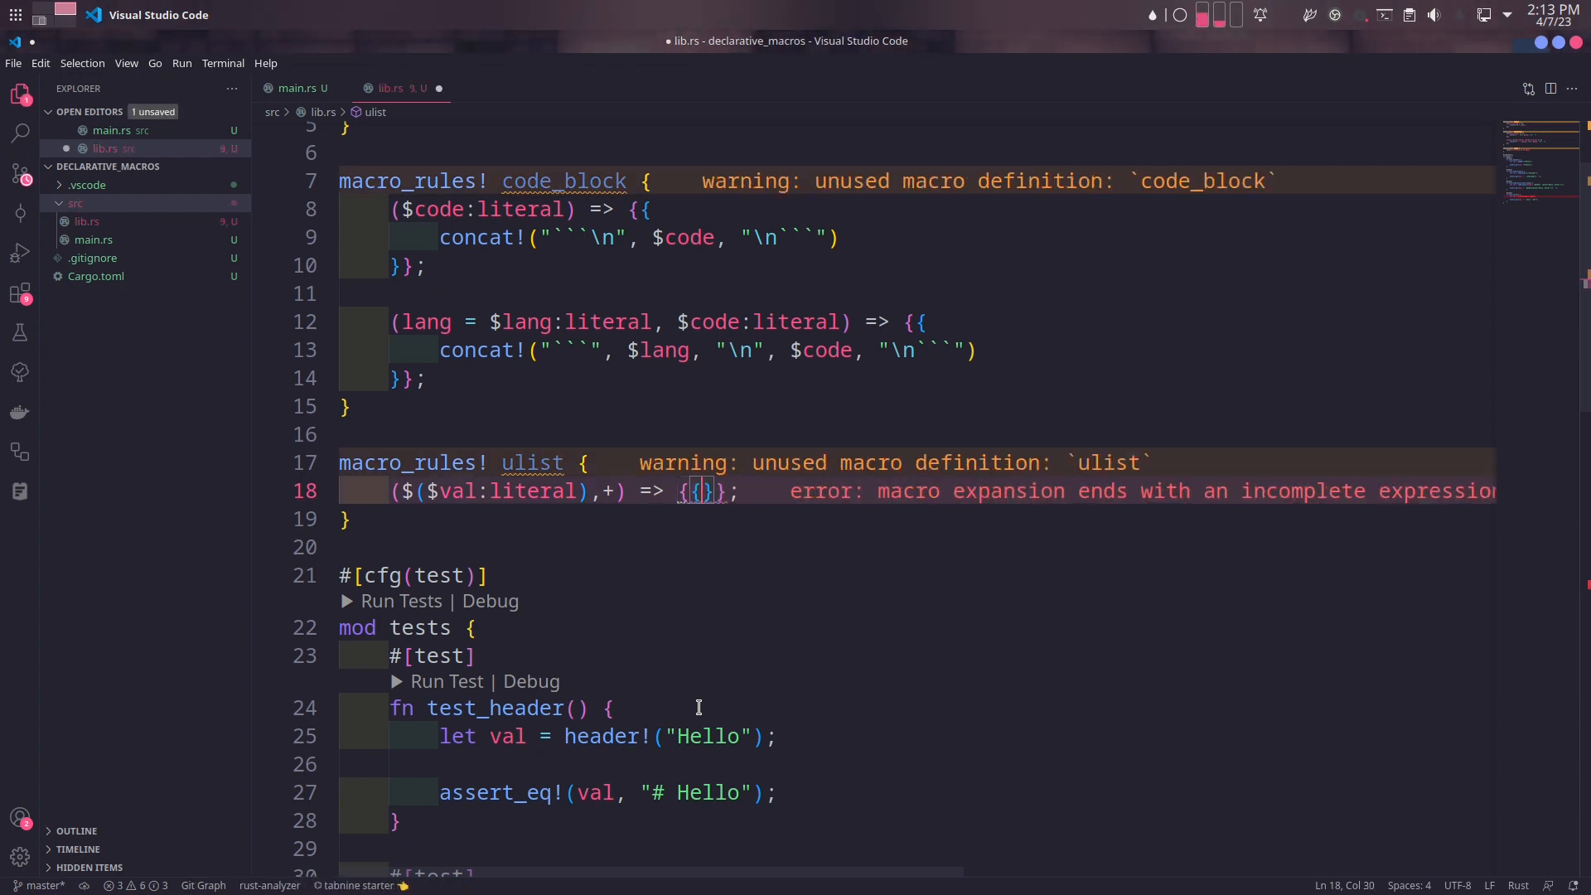
text(concat!($($val)
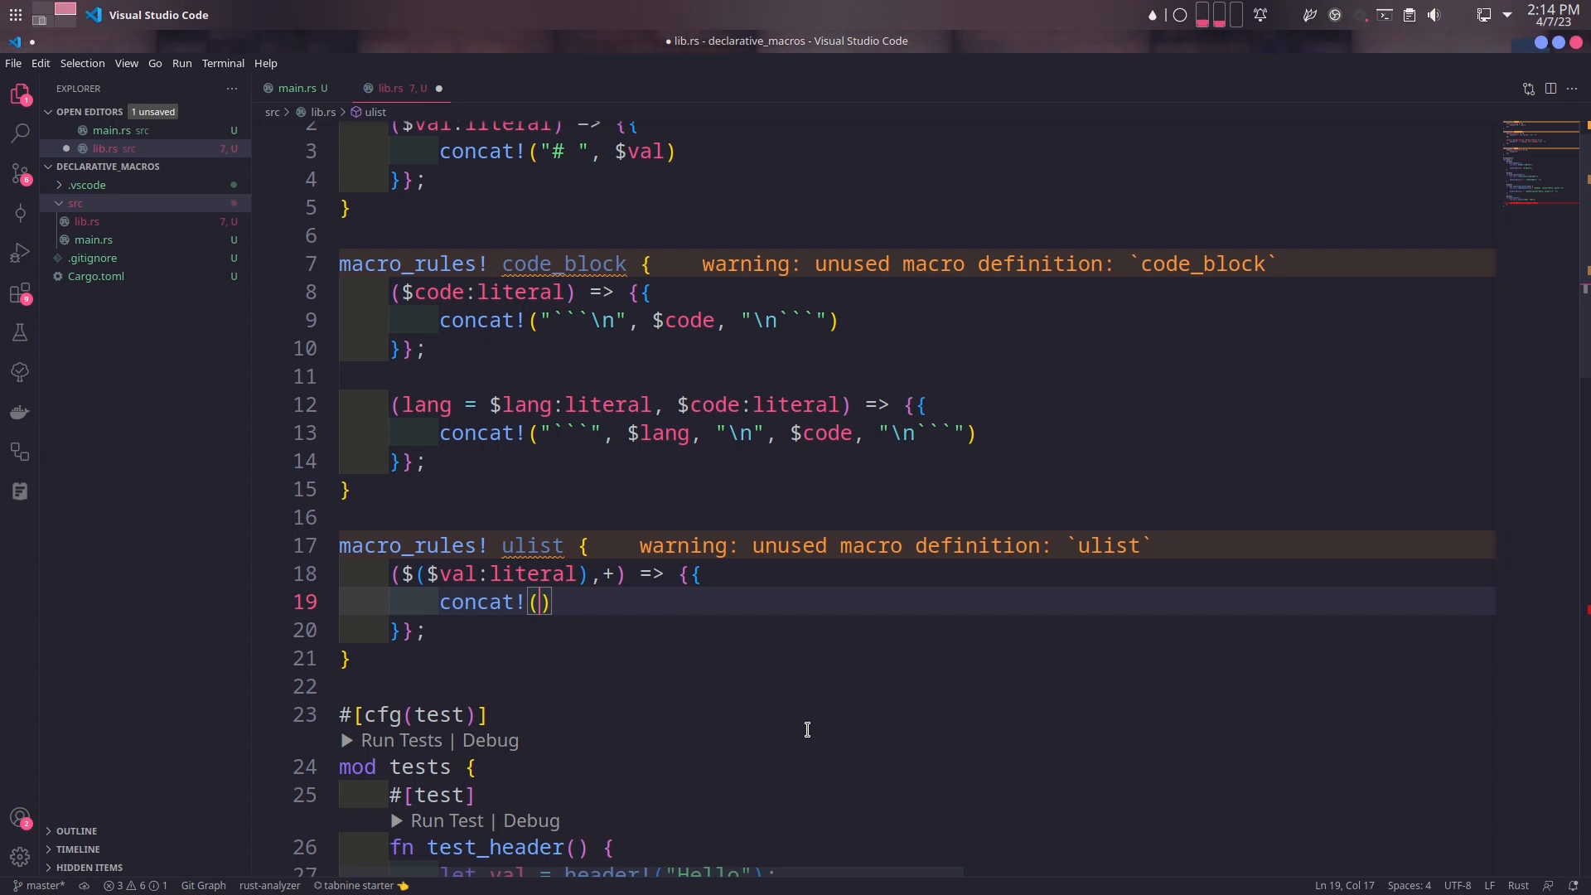
text($())
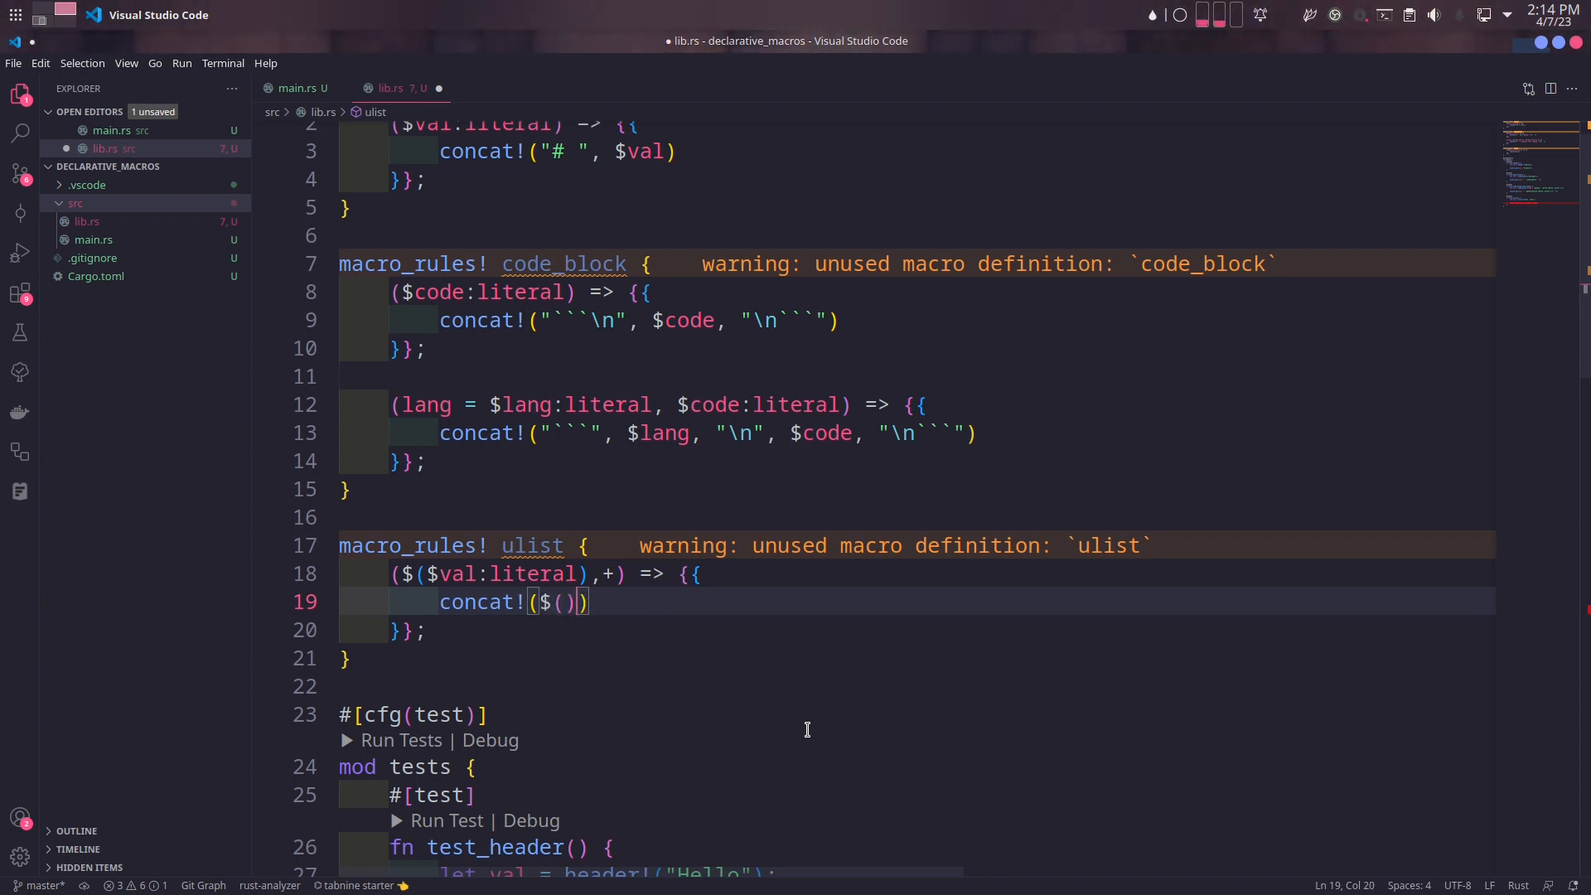
text(+)
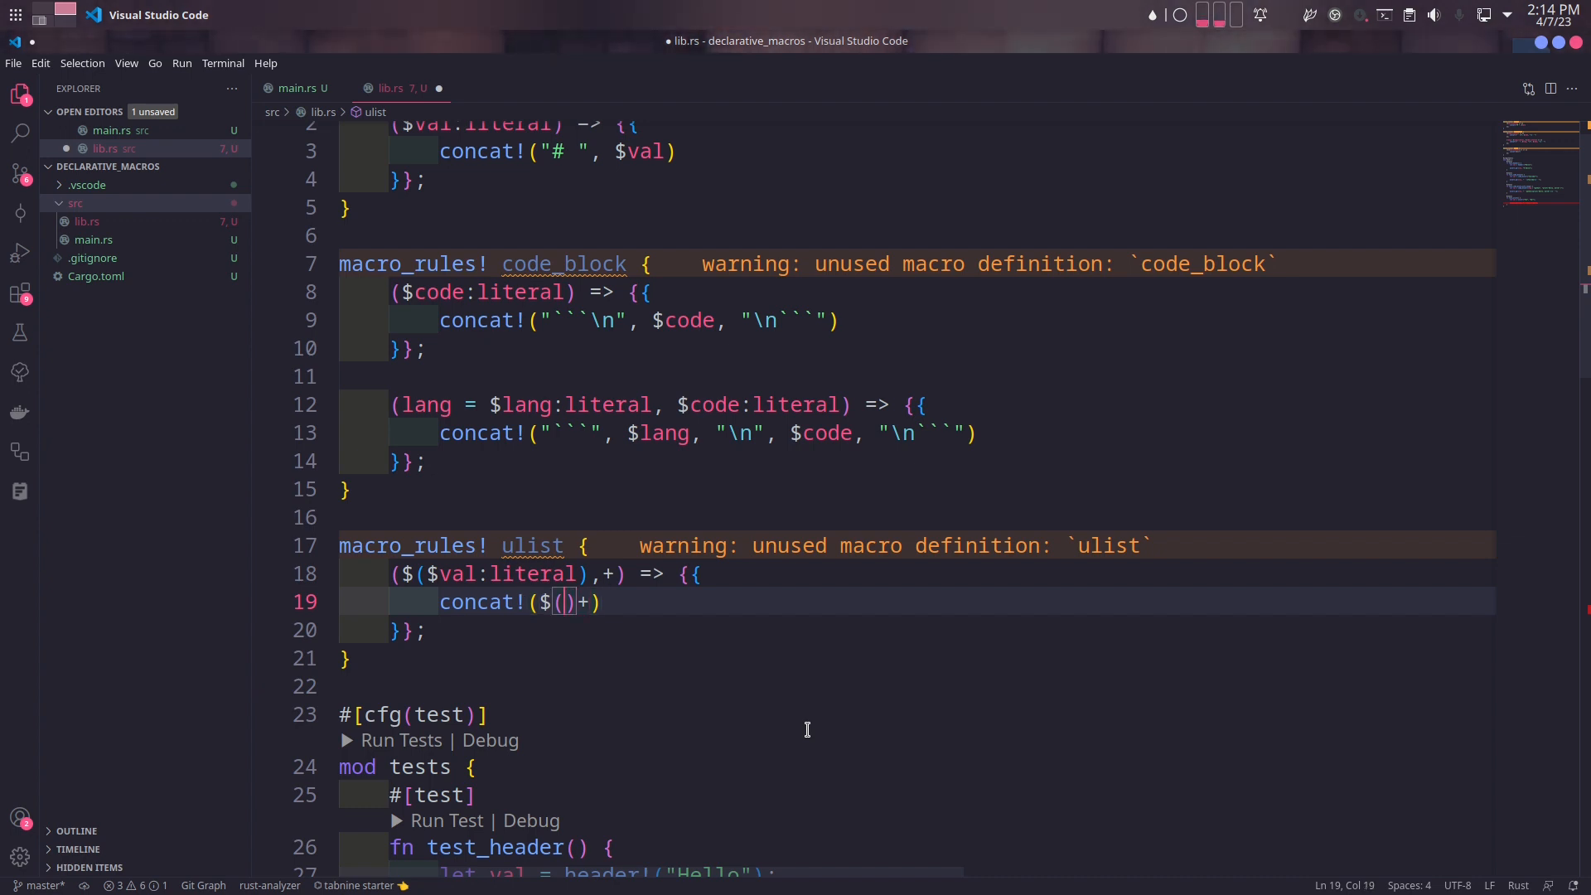
Fill the repetition with " - ", $val, "\n" so each literal becomes a bullet line
text(")
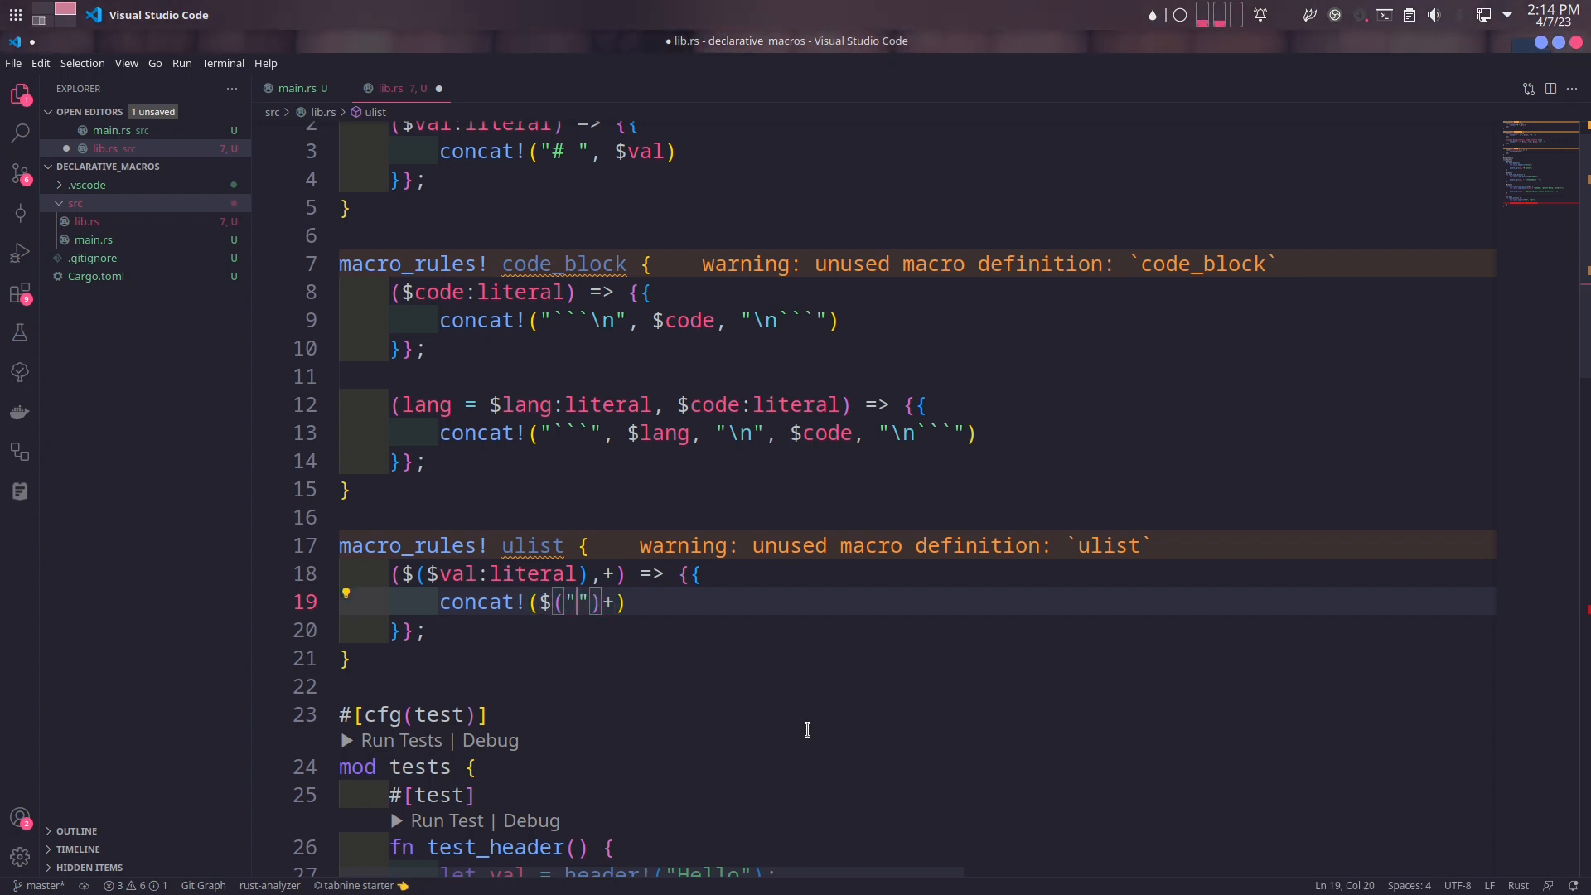
text(-)
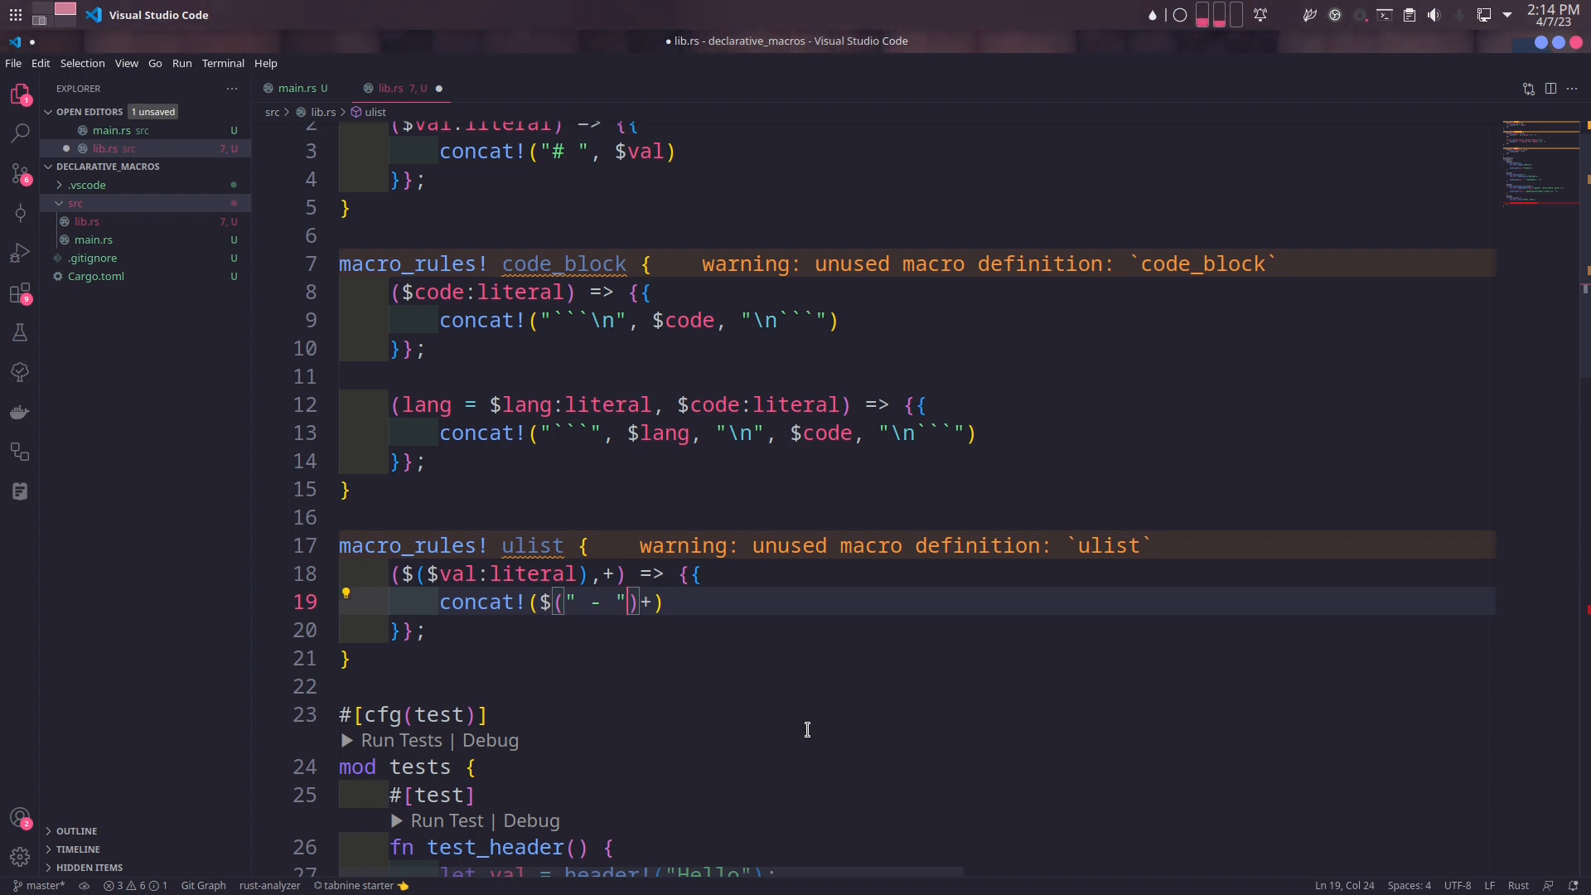
text(", ")
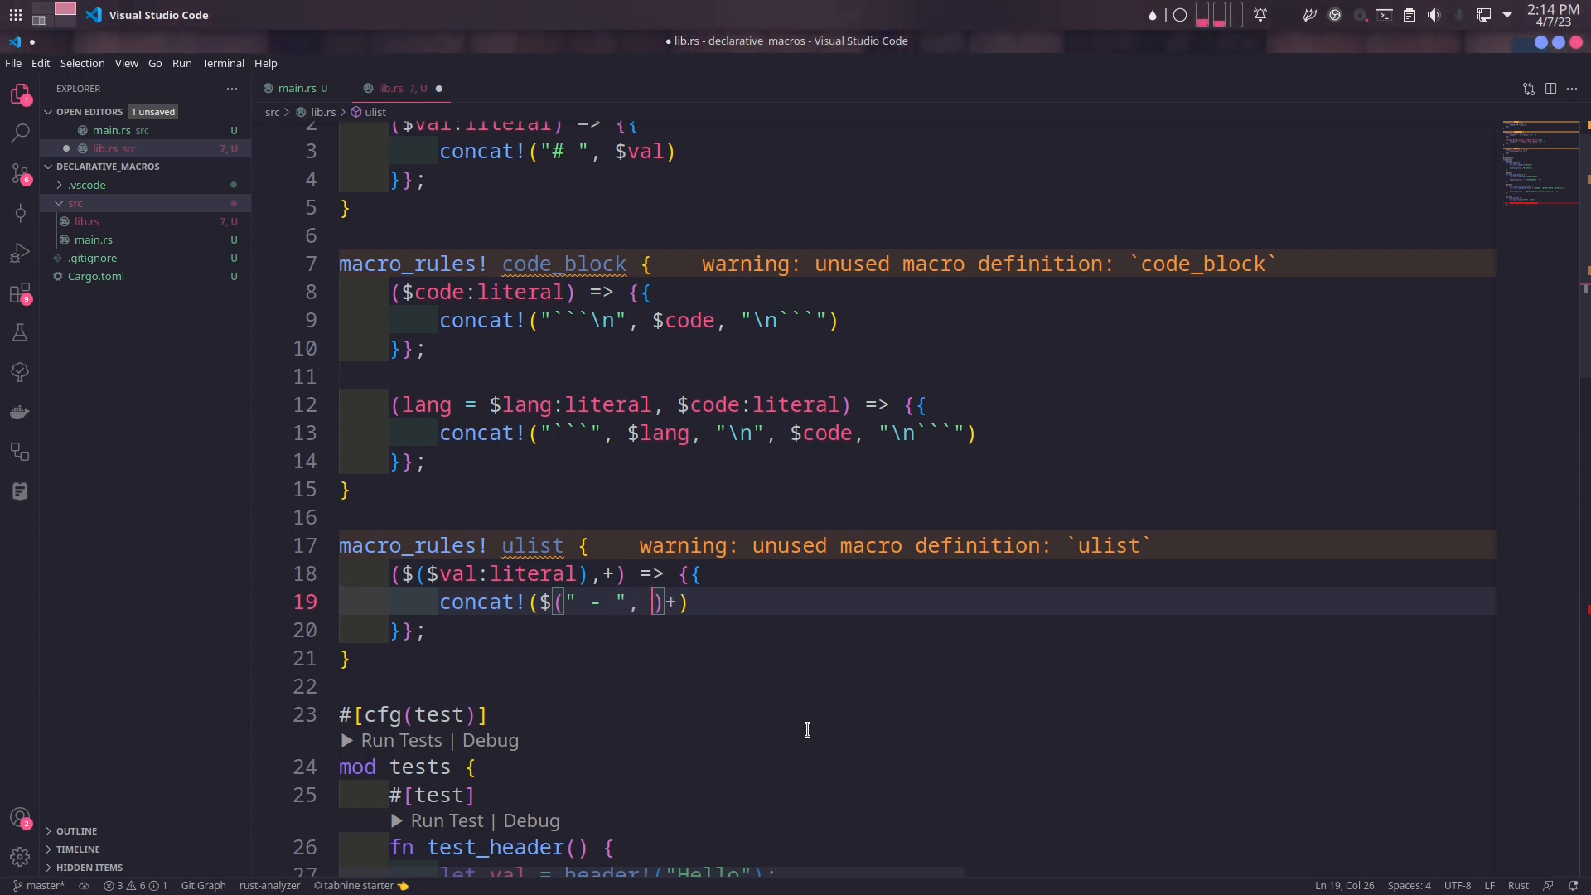
text(val)
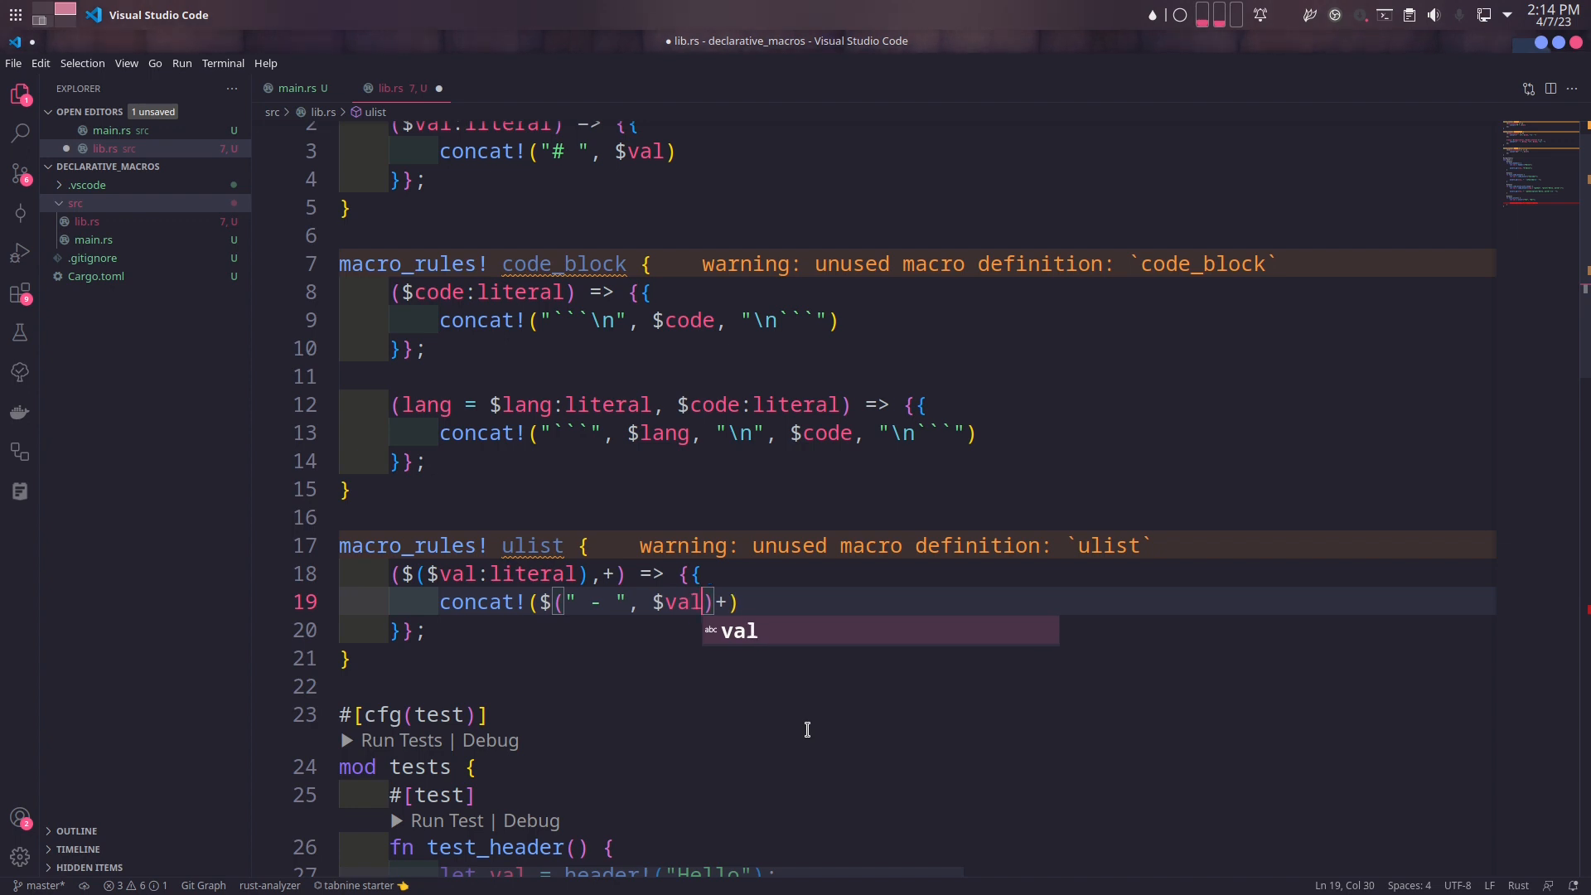
text(, "")
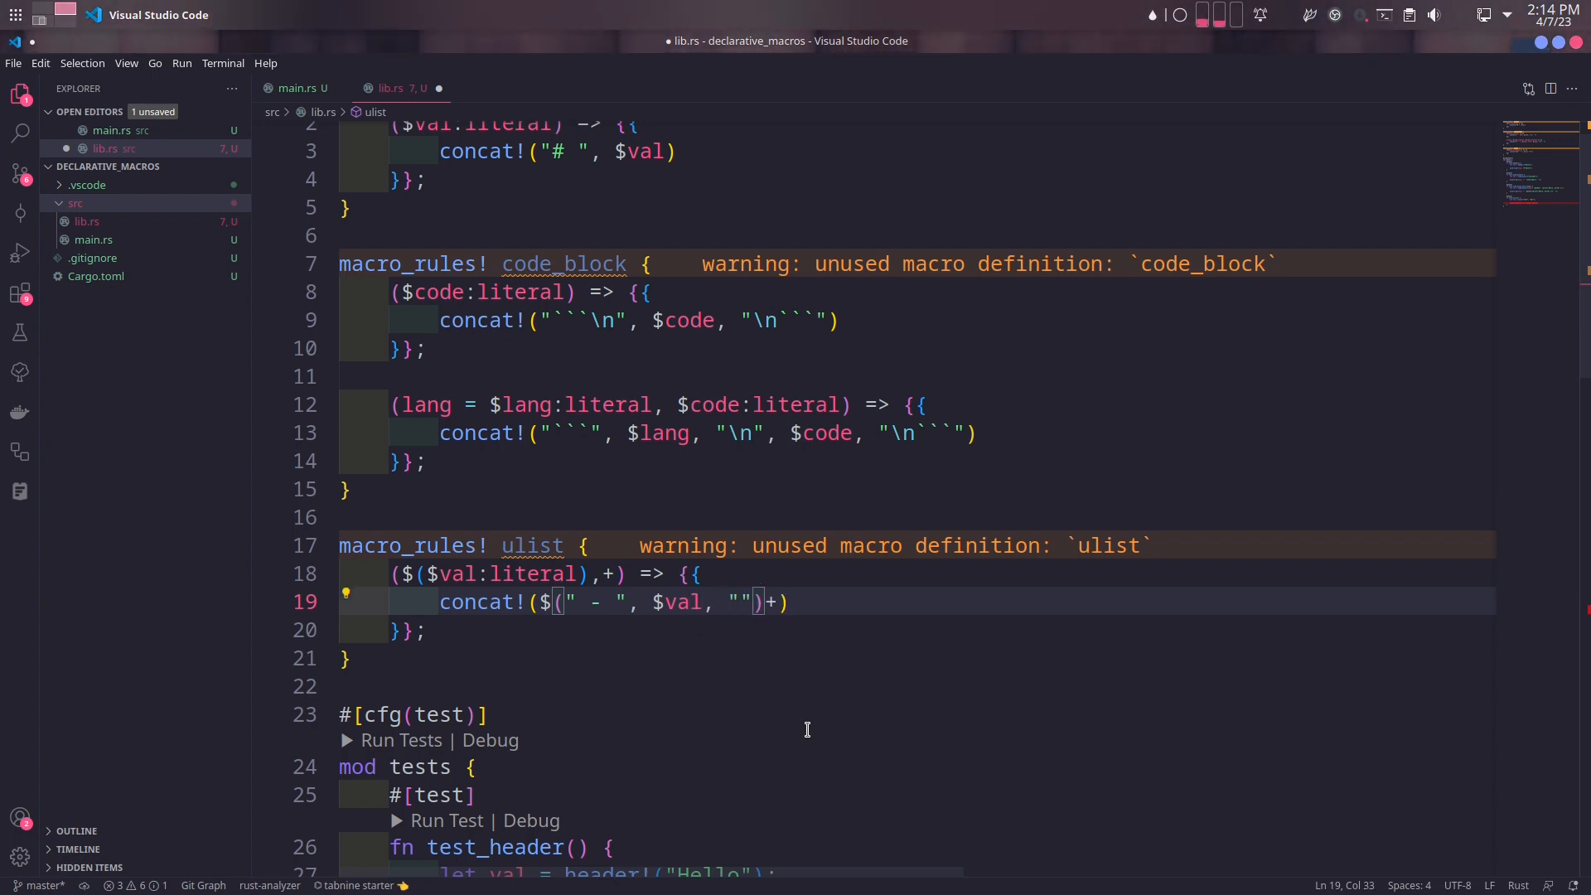
text(\n",)
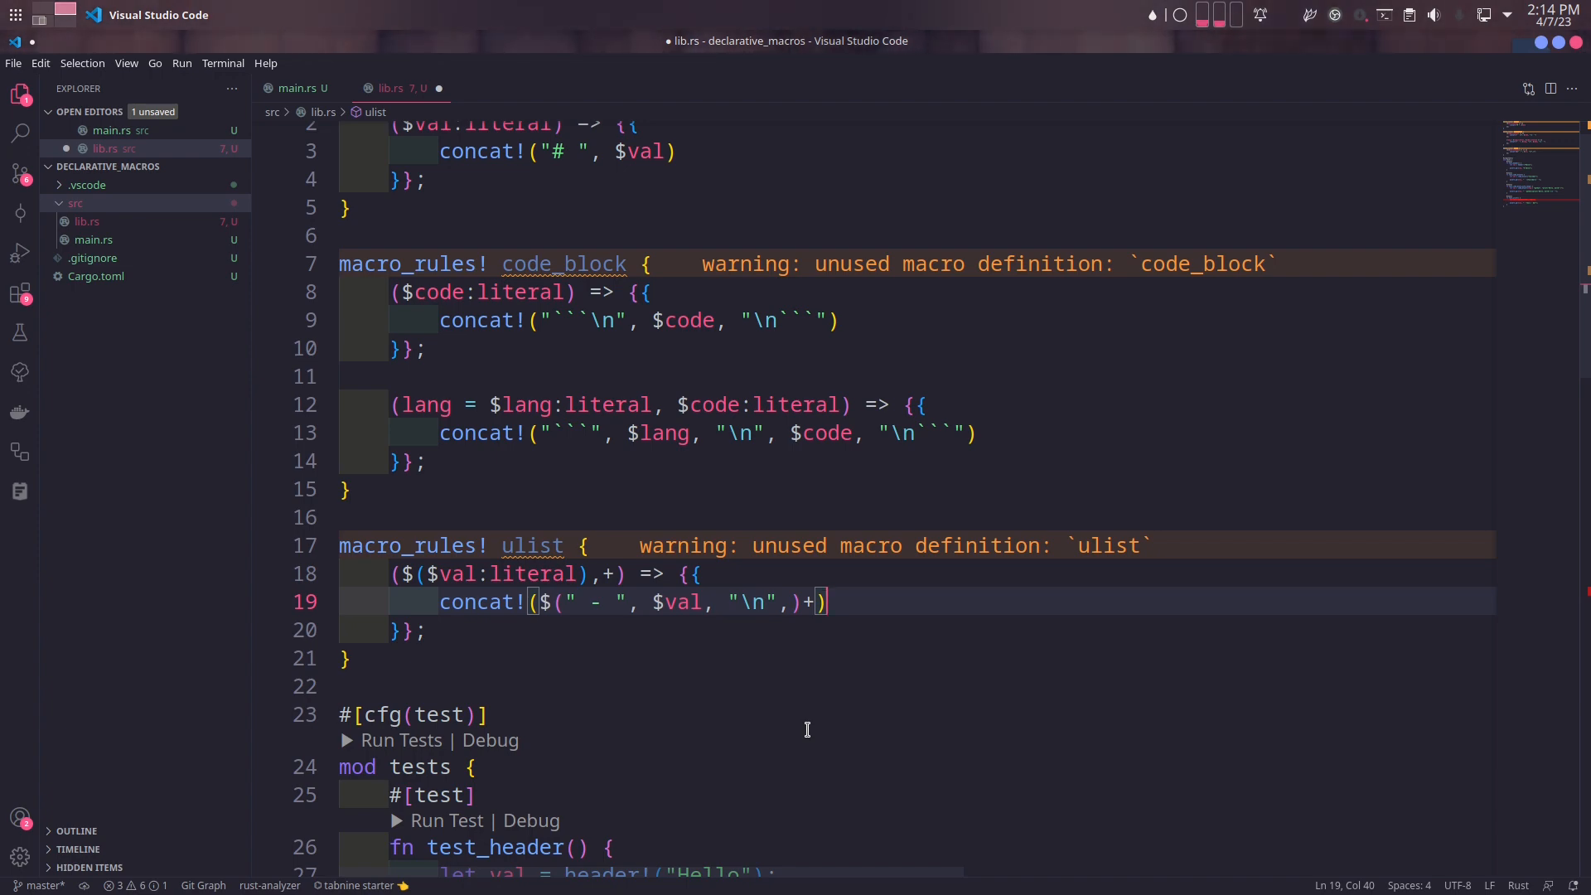
text(.tr)
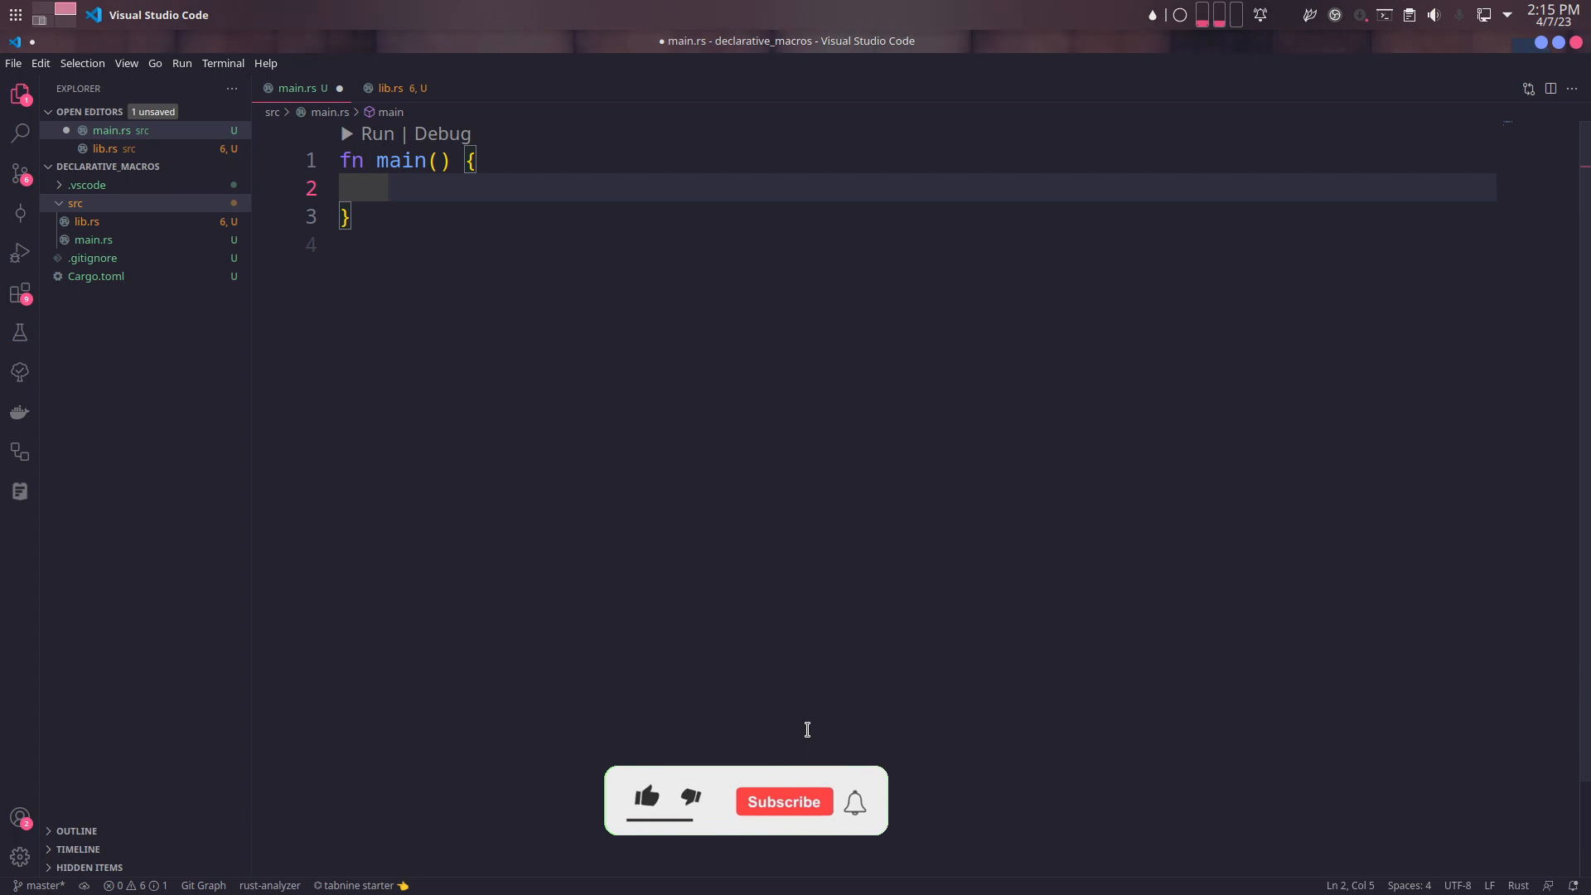
In main.rs, build content from header!, code_block! and ulist! outputs joined by "\n\n" and begin println!
text(let content = [)
text(header!("Hello"),)
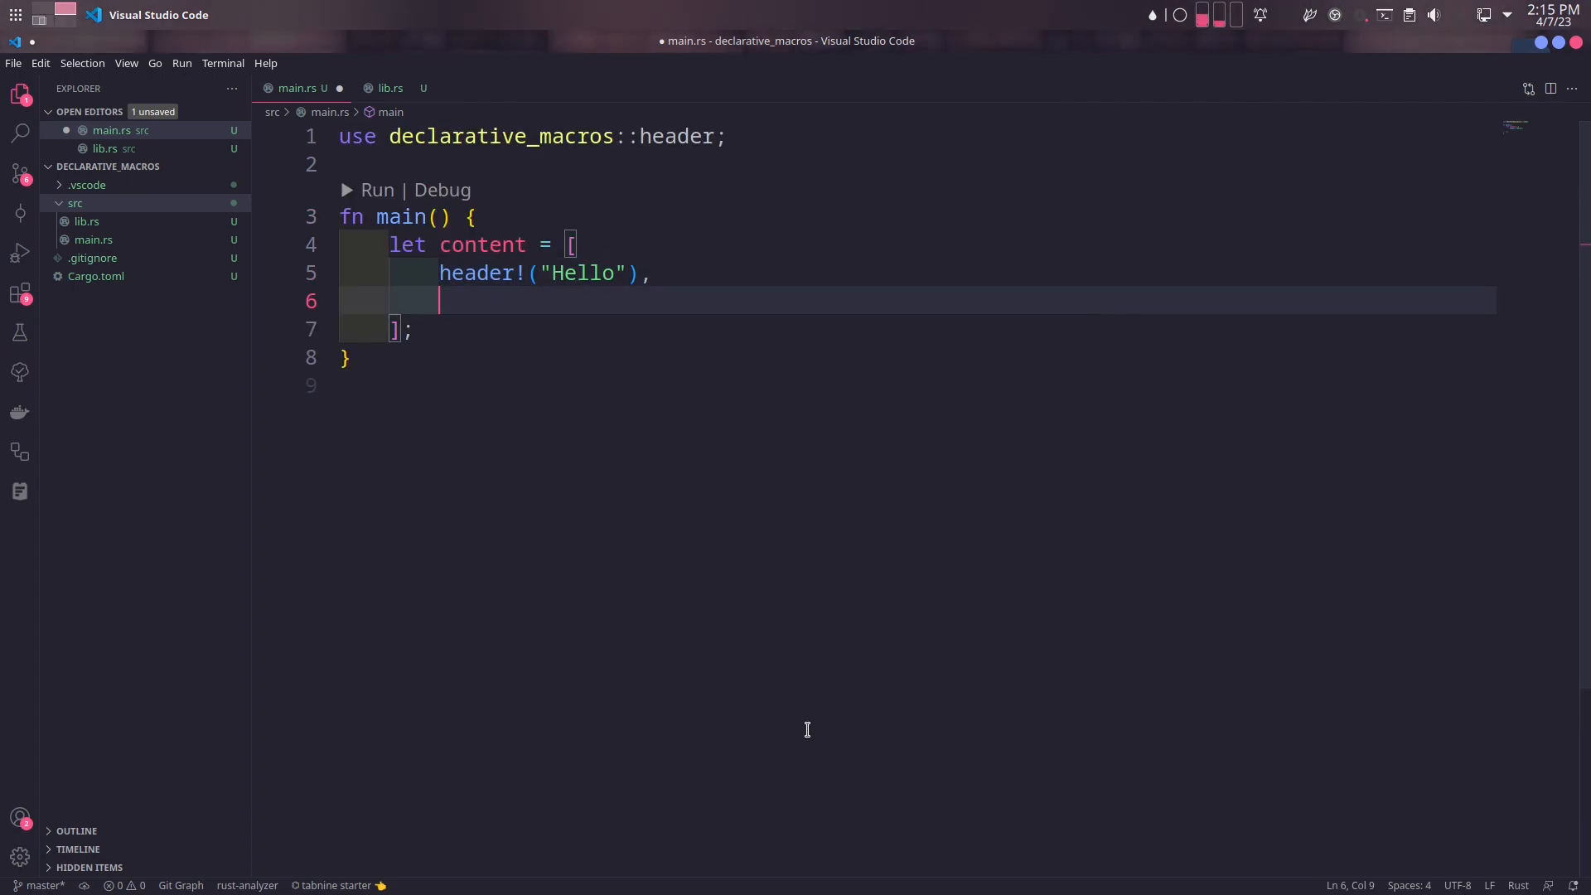
text(code_block!())
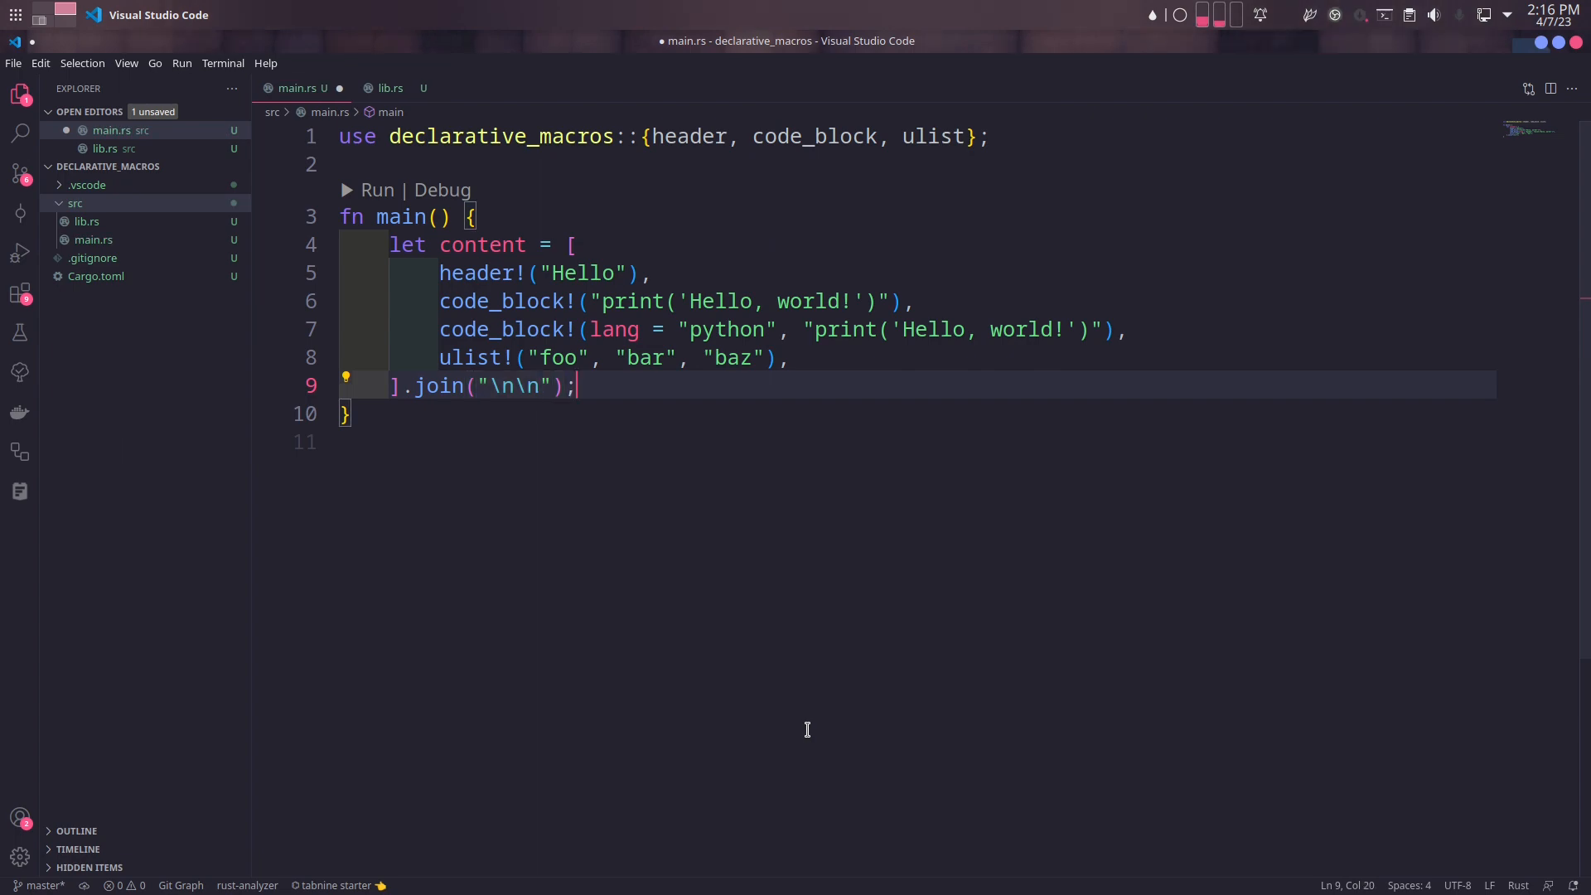
text(println!()
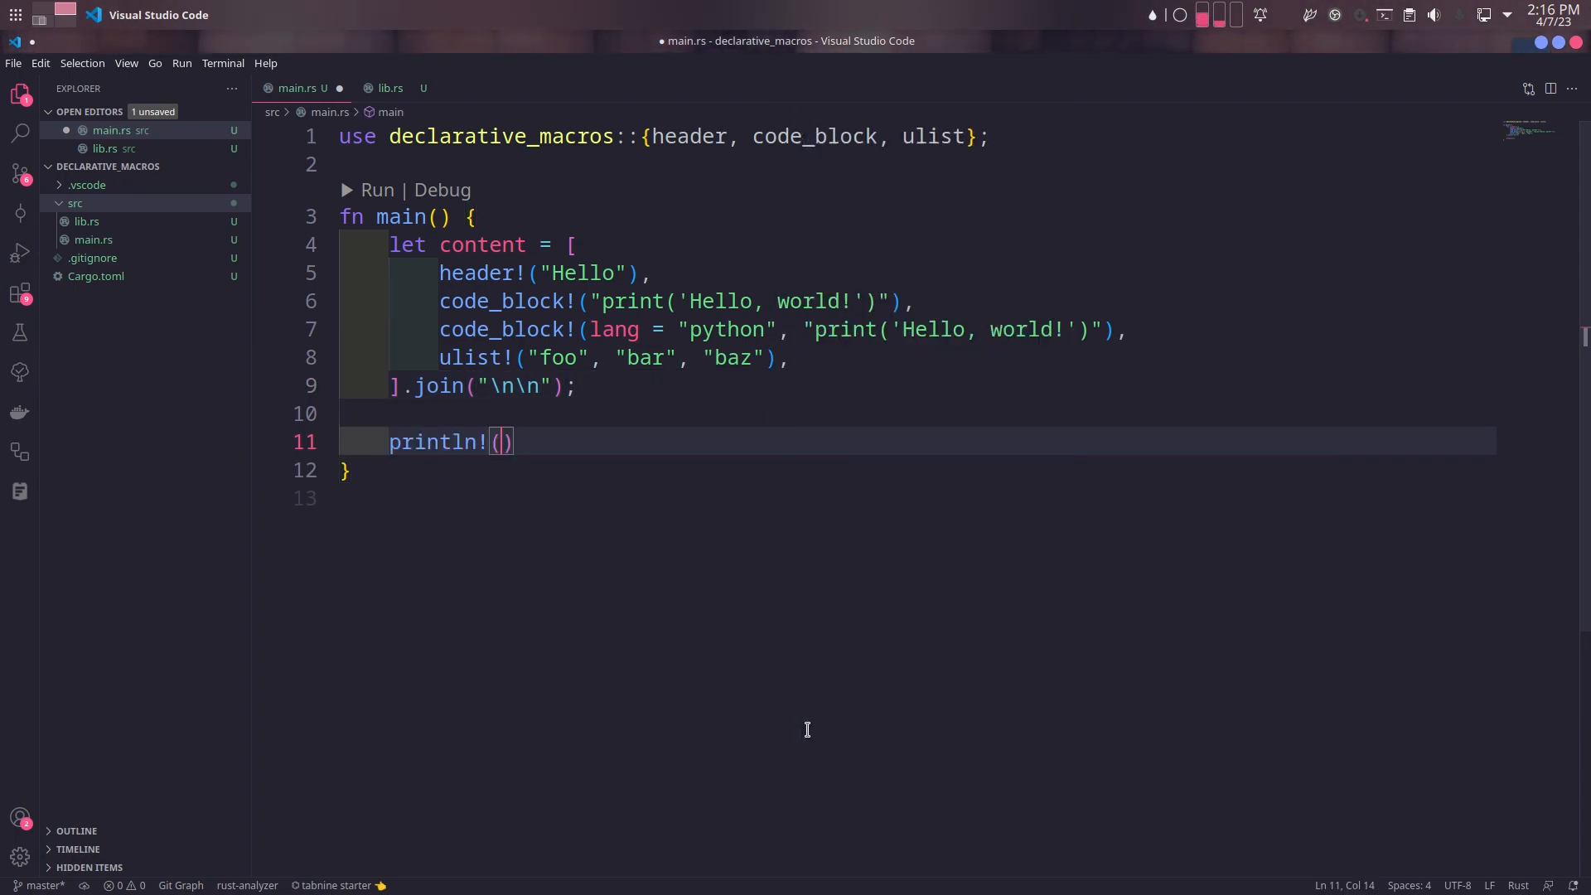